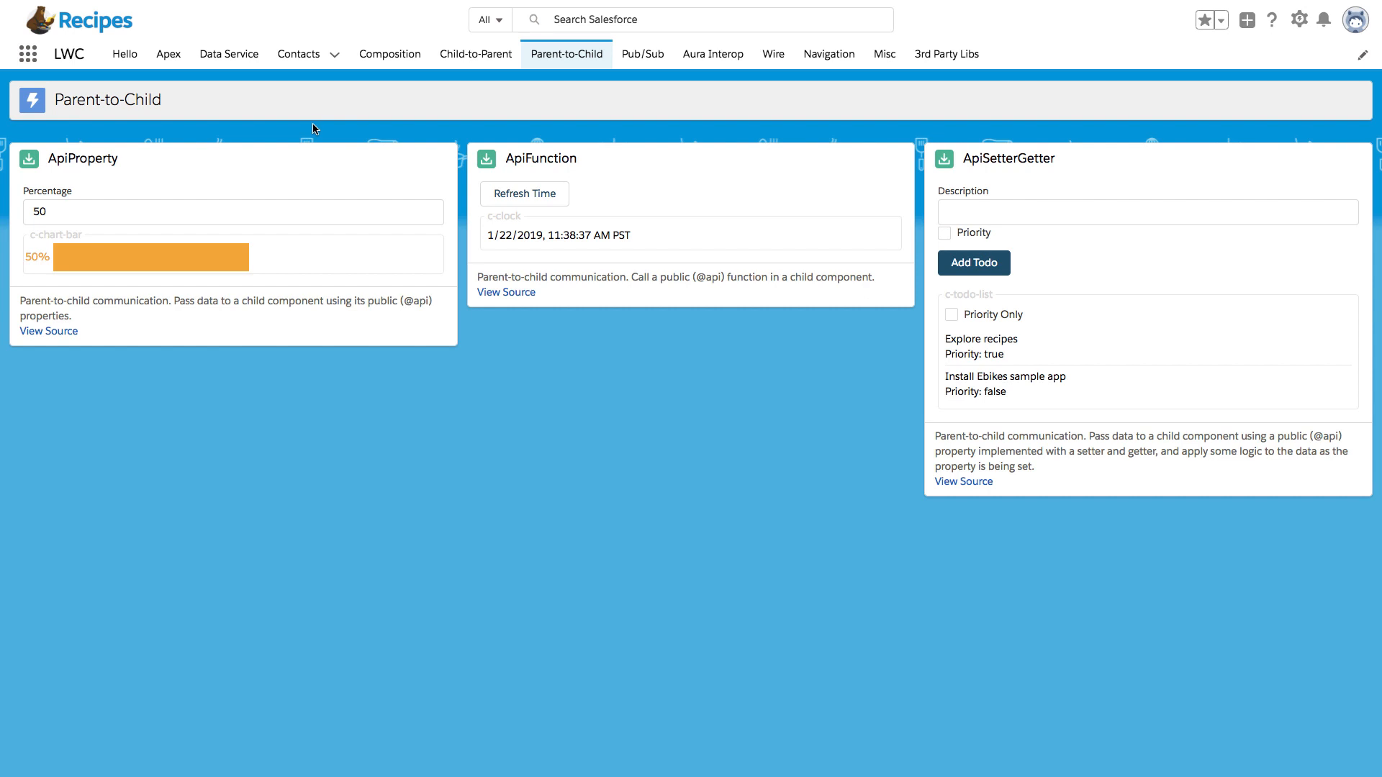
{"action": "mouse_move", "coordinate": [217, 168]}
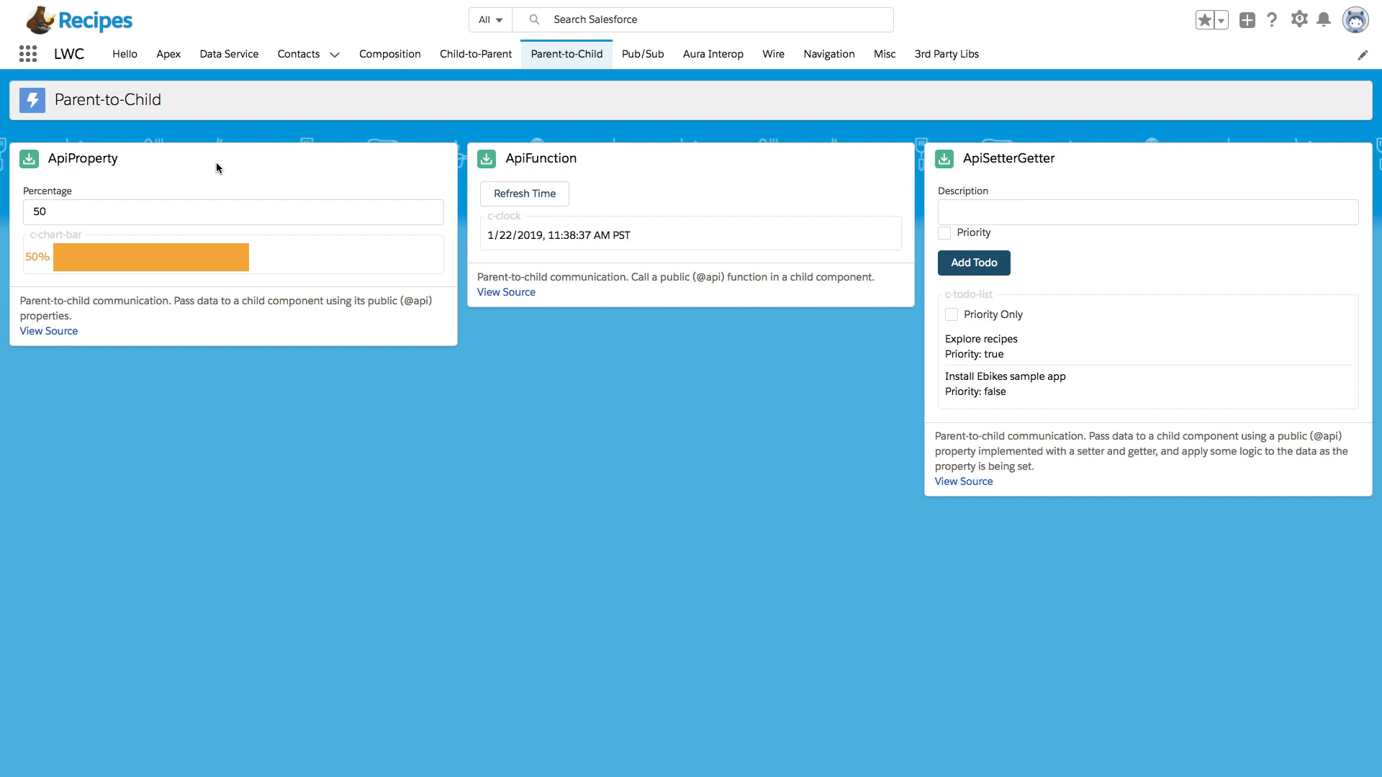
{"action": "mouse_move", "coordinate": [275, 248]}
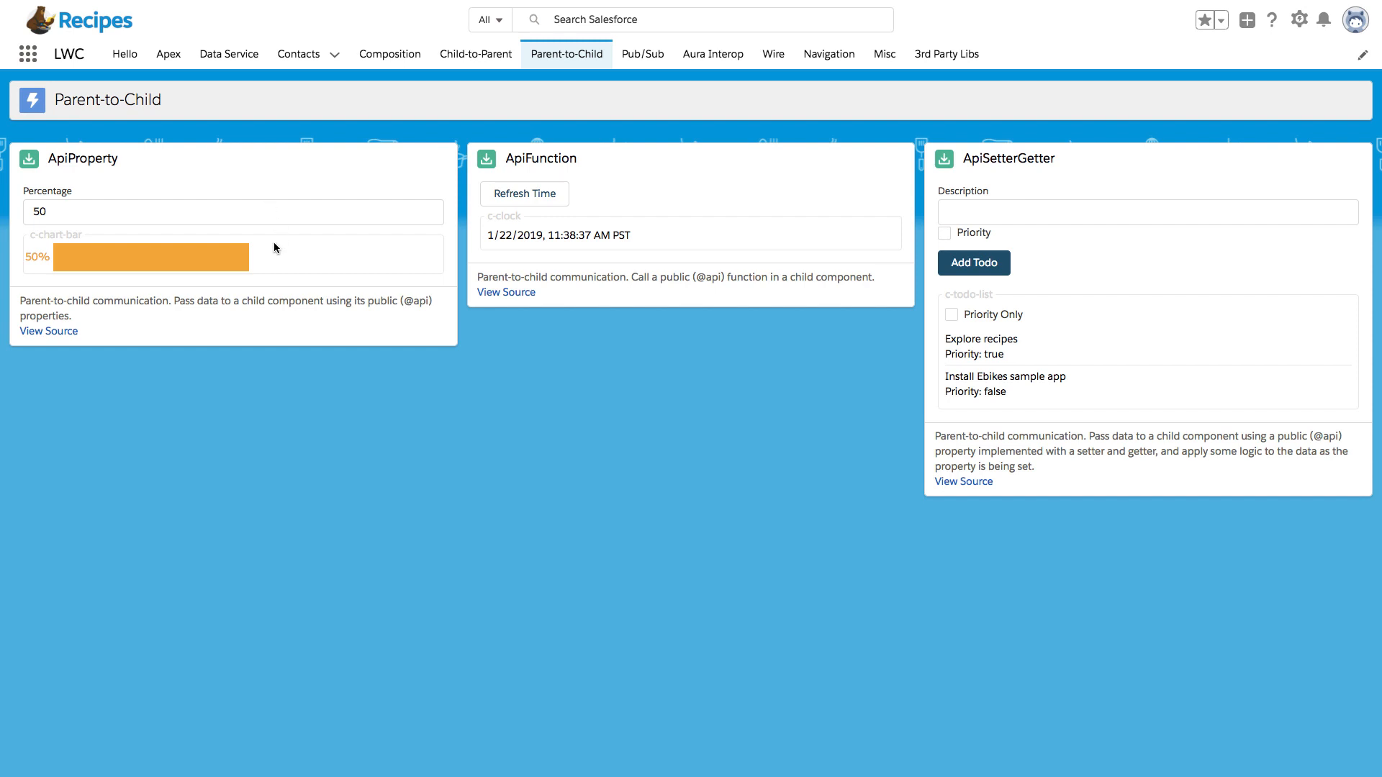
Step: Move from the Percentage field to VS Code's apiProperty.html lightning-card template
{"action": "left_click", "coordinate": [232, 212]}
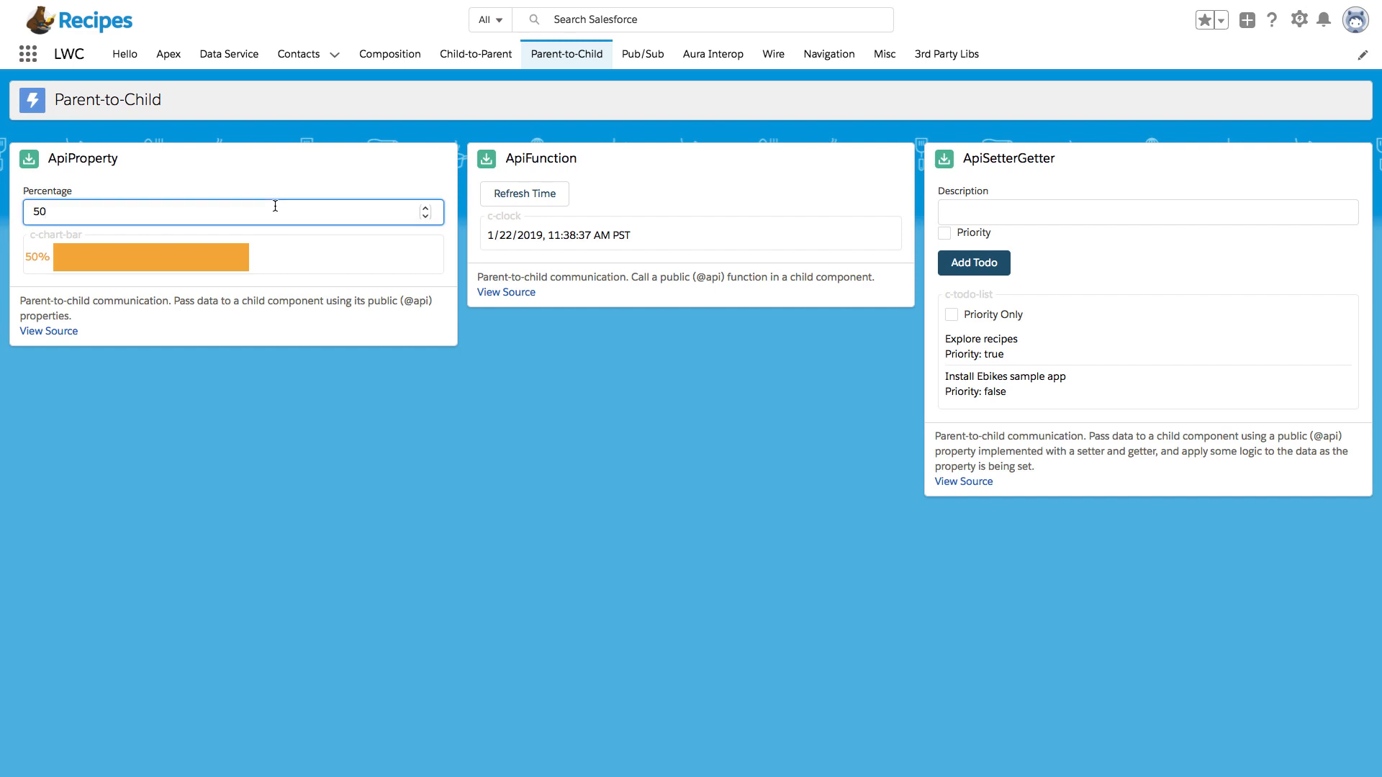
{"action": "left_click", "coordinate": [425, 207]}
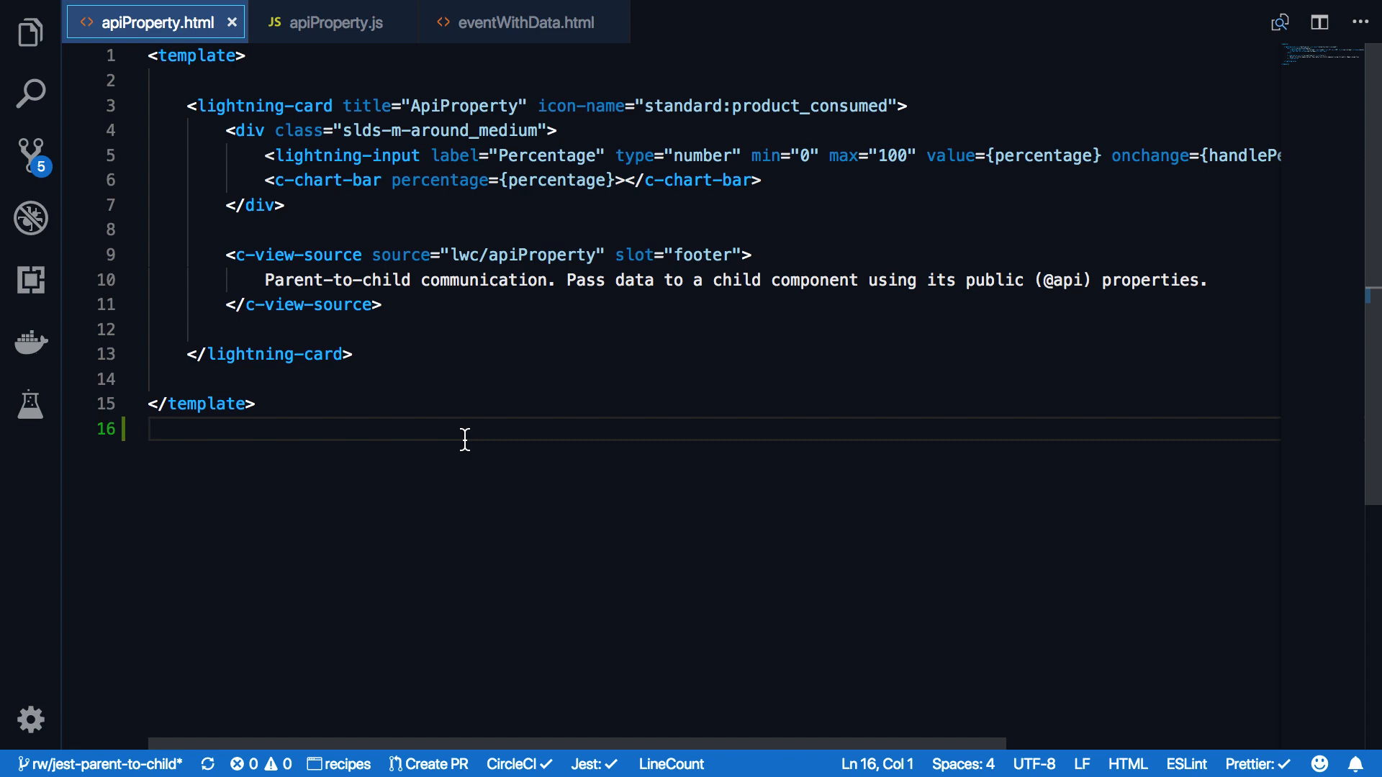
{"action": "mouse_move", "coordinate": [350, 205]}
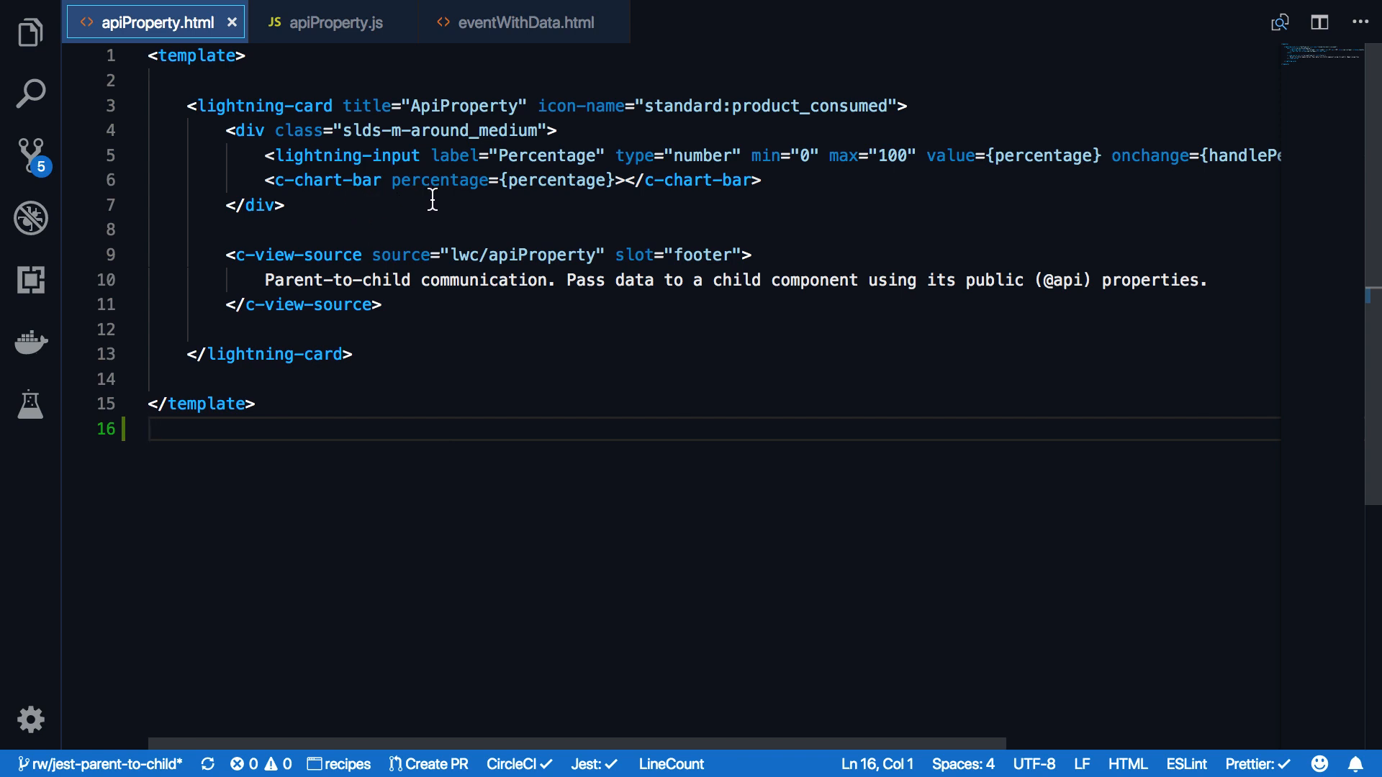
{"action": "mouse_move", "coordinate": [538, 199]}
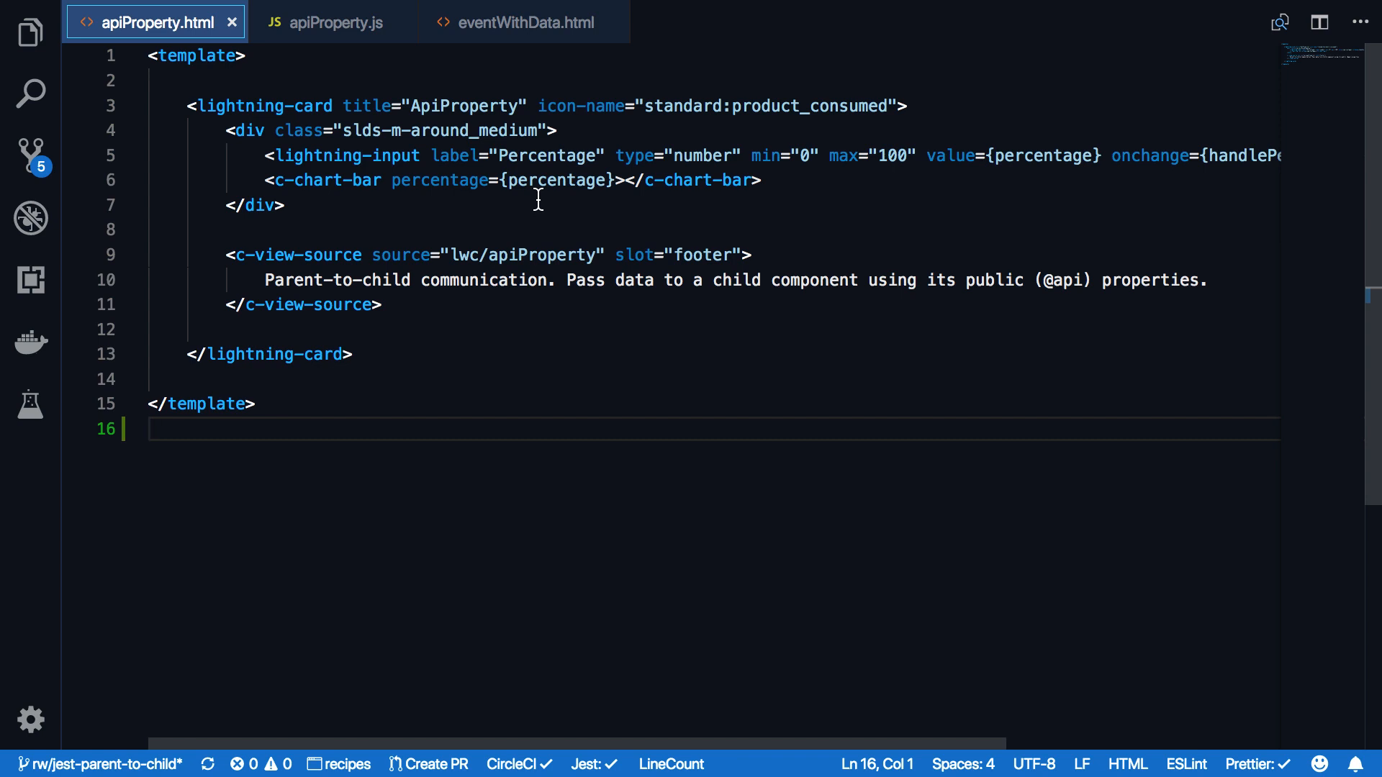
{"action": "mouse_move", "coordinate": [328, 180]}
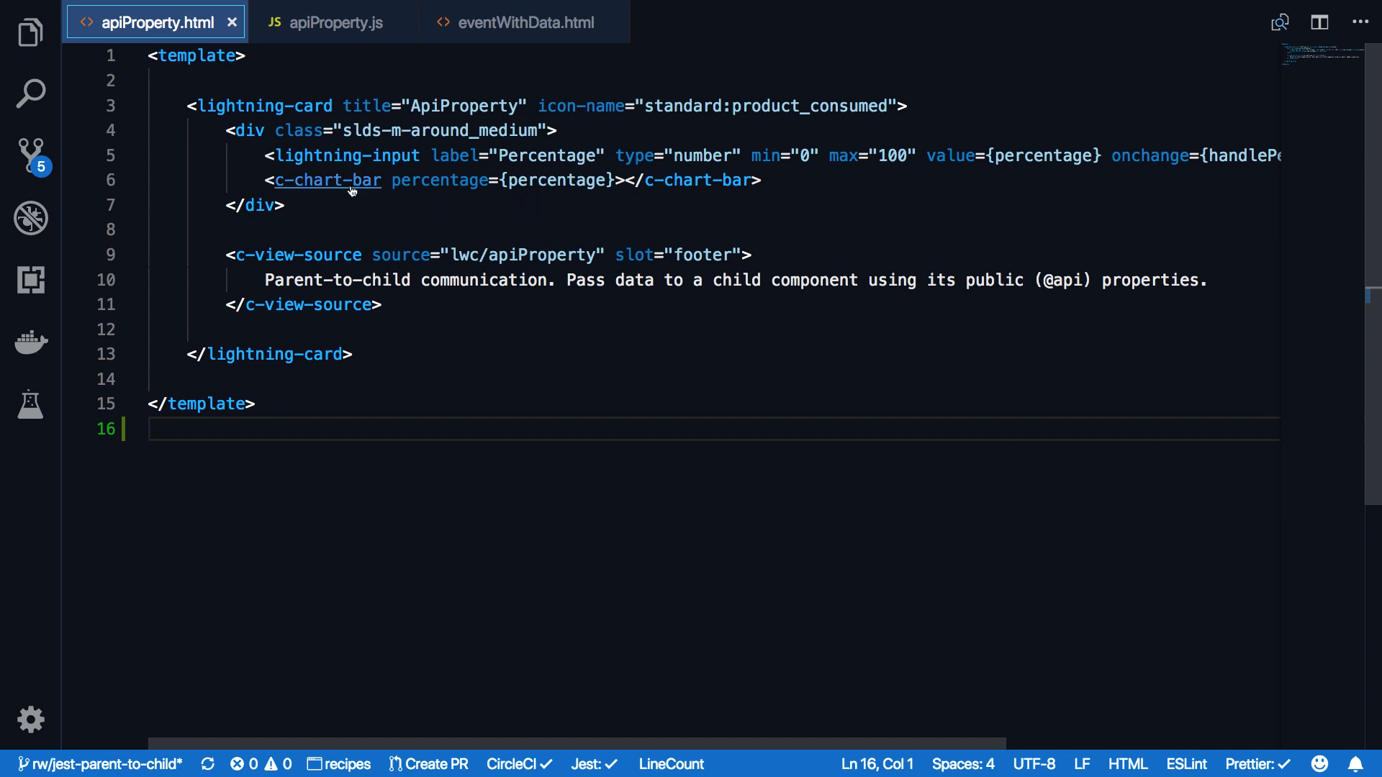
{"action": "left_click", "coordinate": [327, 180]}
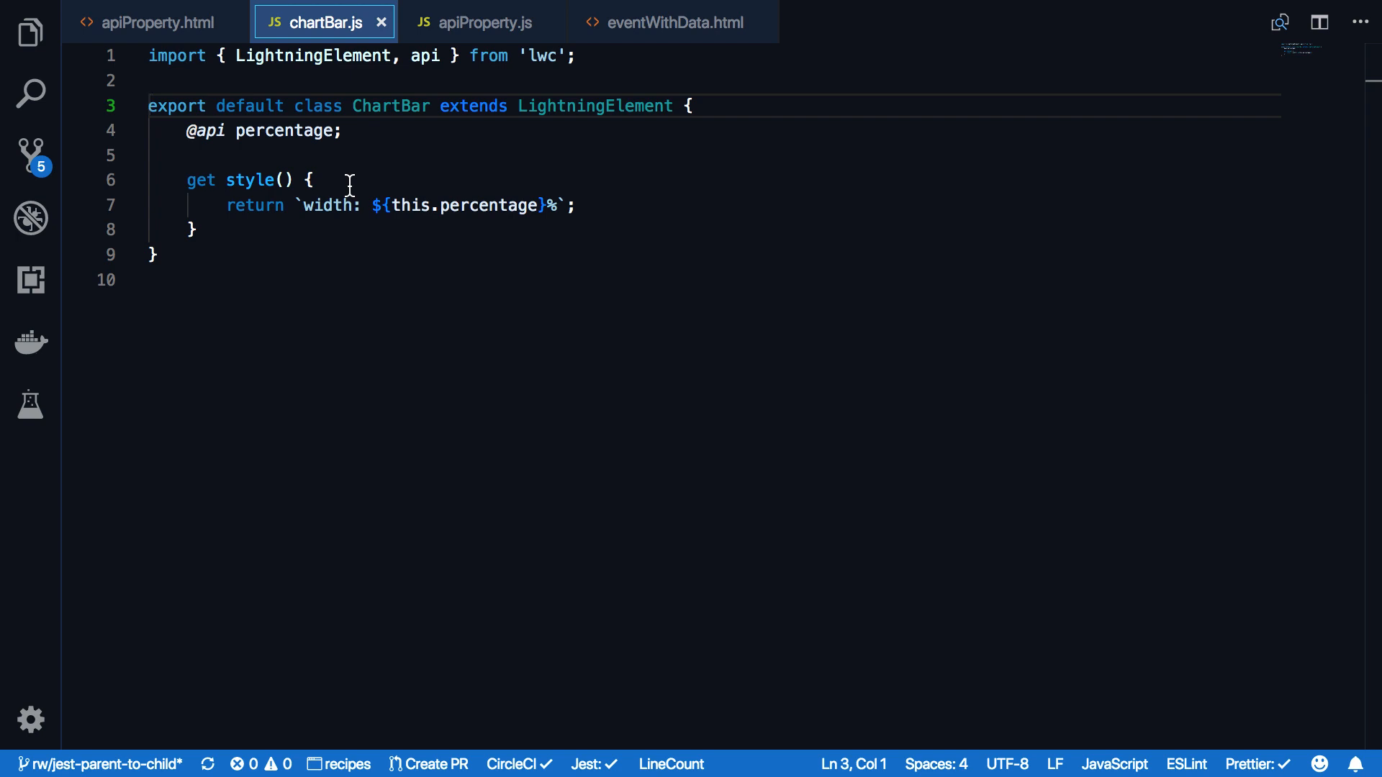
{"action": "left_click", "coordinate": [352, 131]}
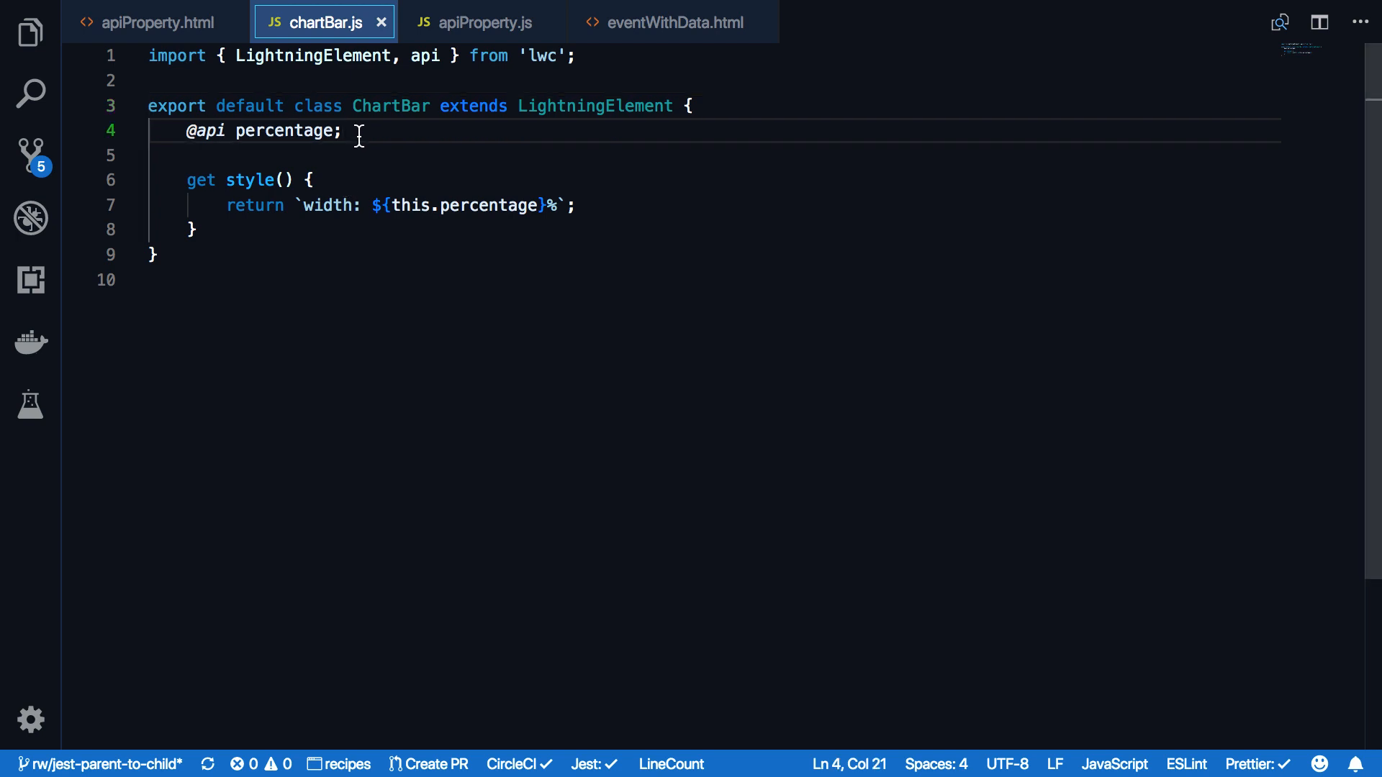
{"action": "key", "text": "Return"}
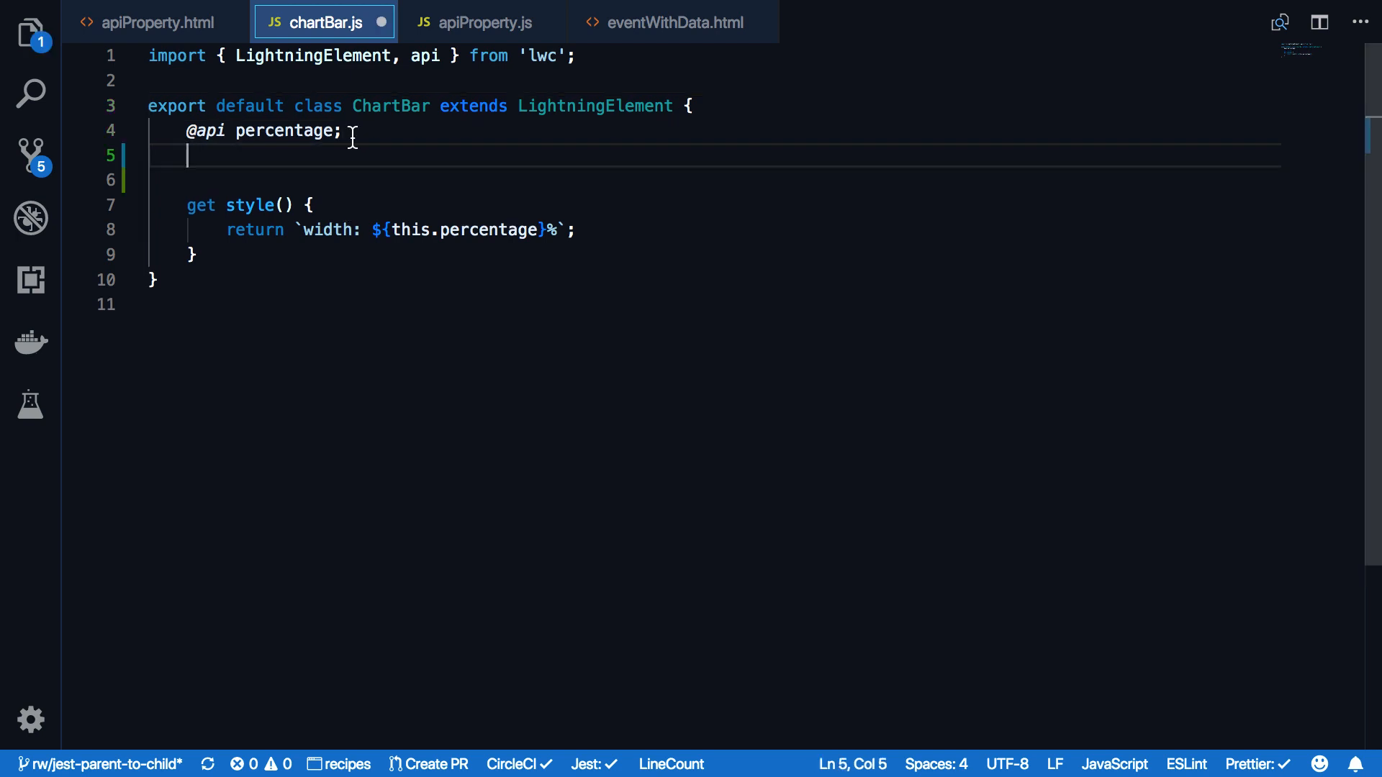
{"action": "type", "text": "@api theNewProperty"}
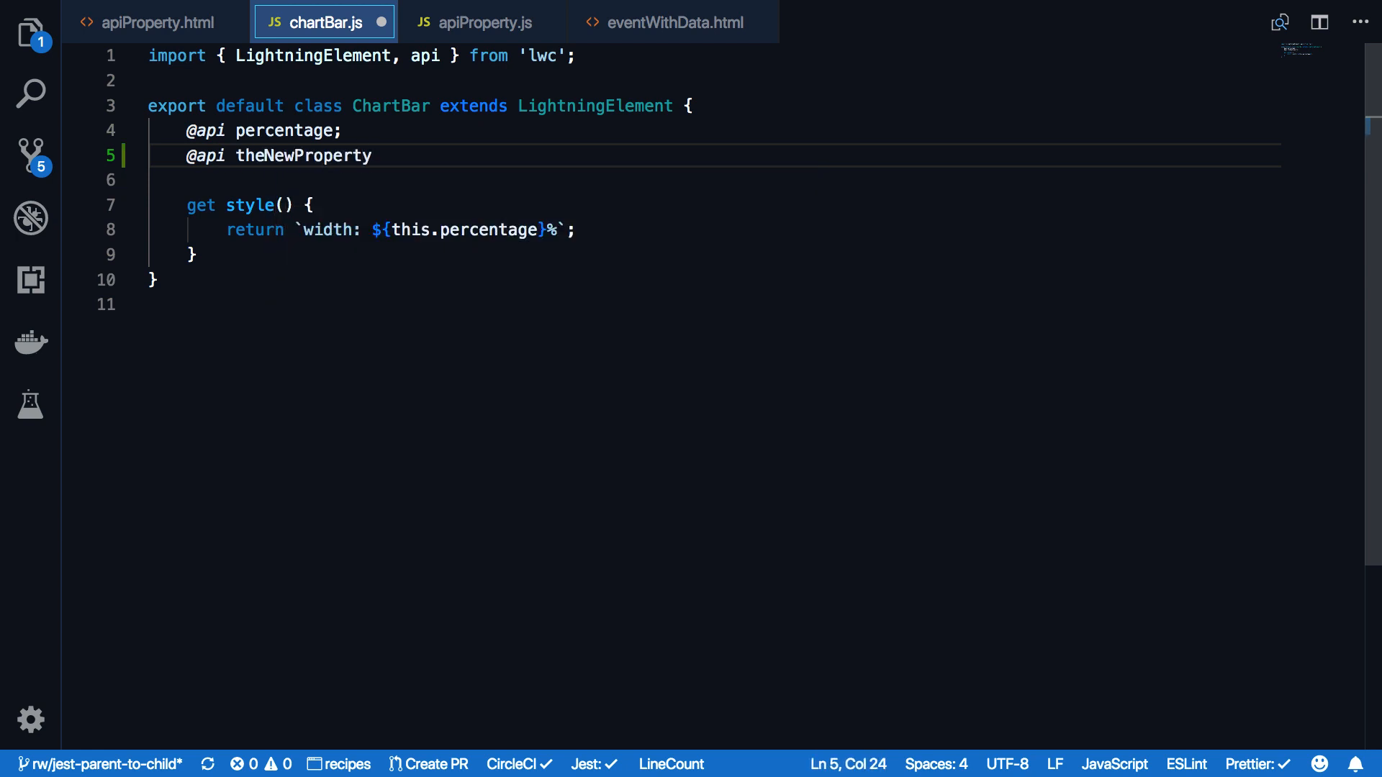
{"action": "type", "text": ";"}
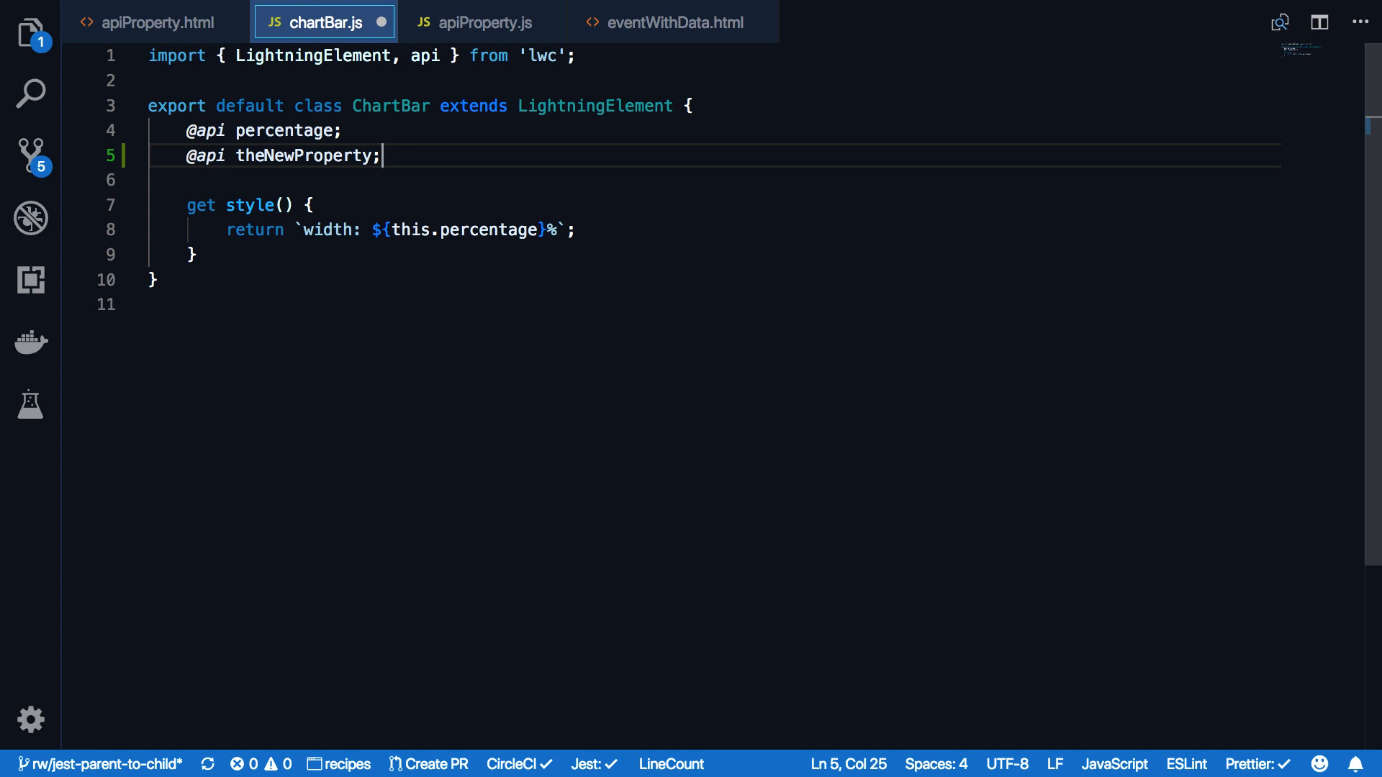
{"action": "mouse_move", "coordinate": [157, 23]}
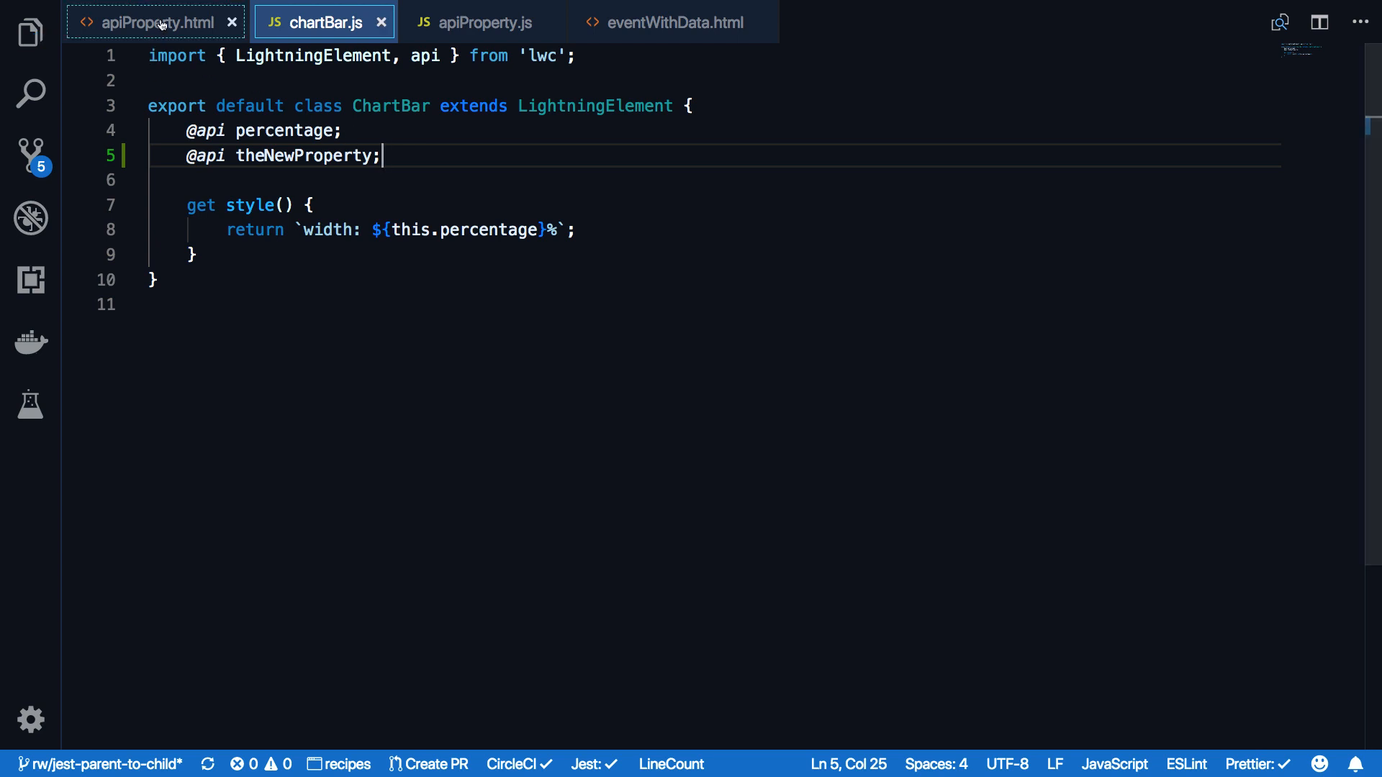
Step: Add the-new-property to the c-chart-bar tag on line 6 using IntelliSense
{"action": "left_click", "coordinate": [157, 22]}
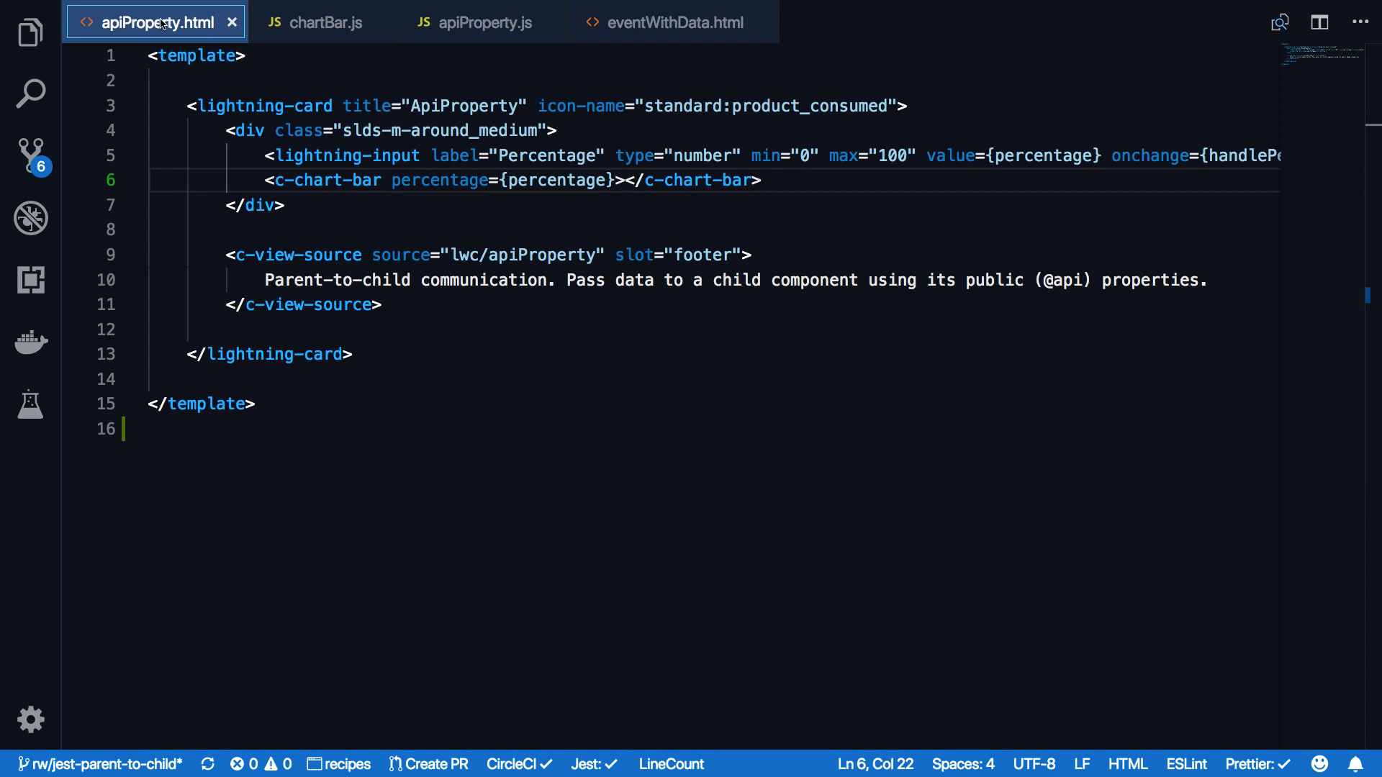
{"action": "left_click", "coordinate": [382, 180]}
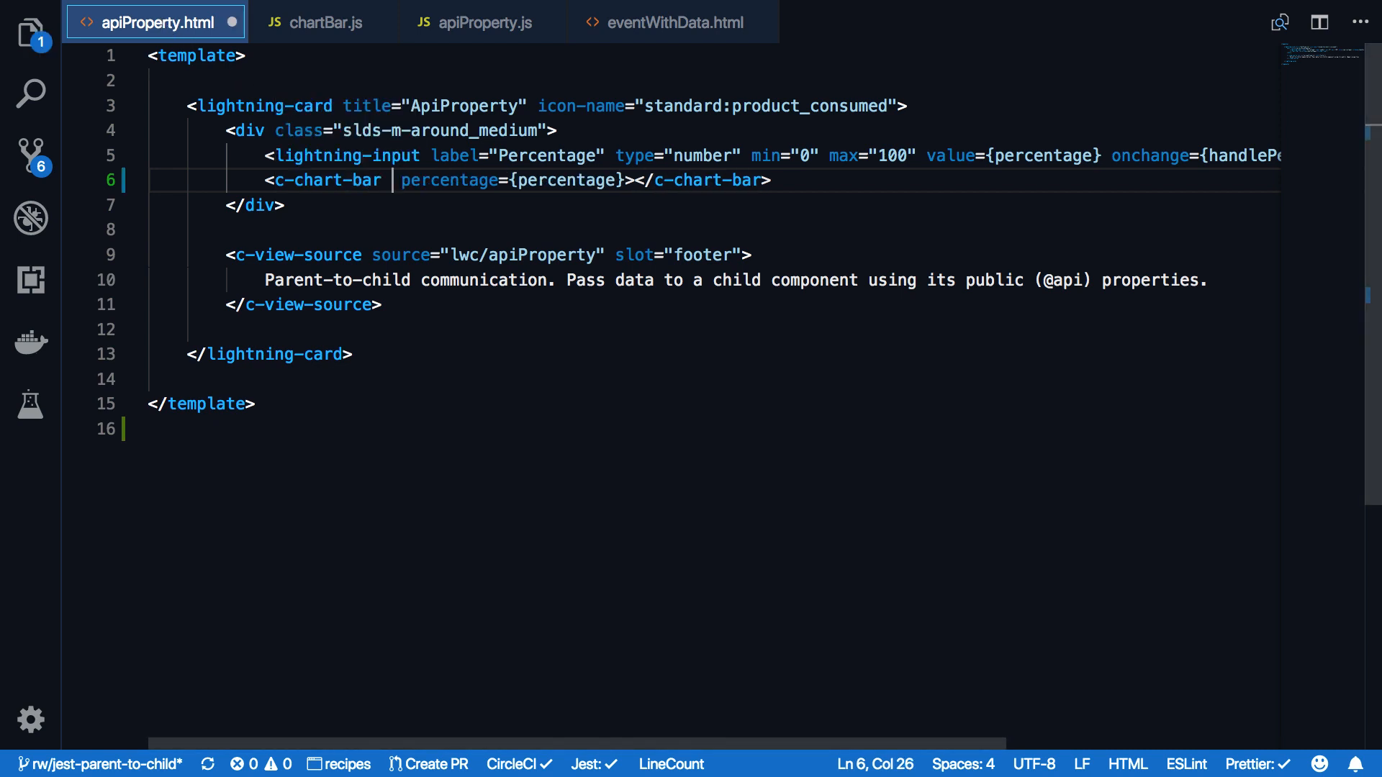
{"action": "type", "text": "the-new-property="}
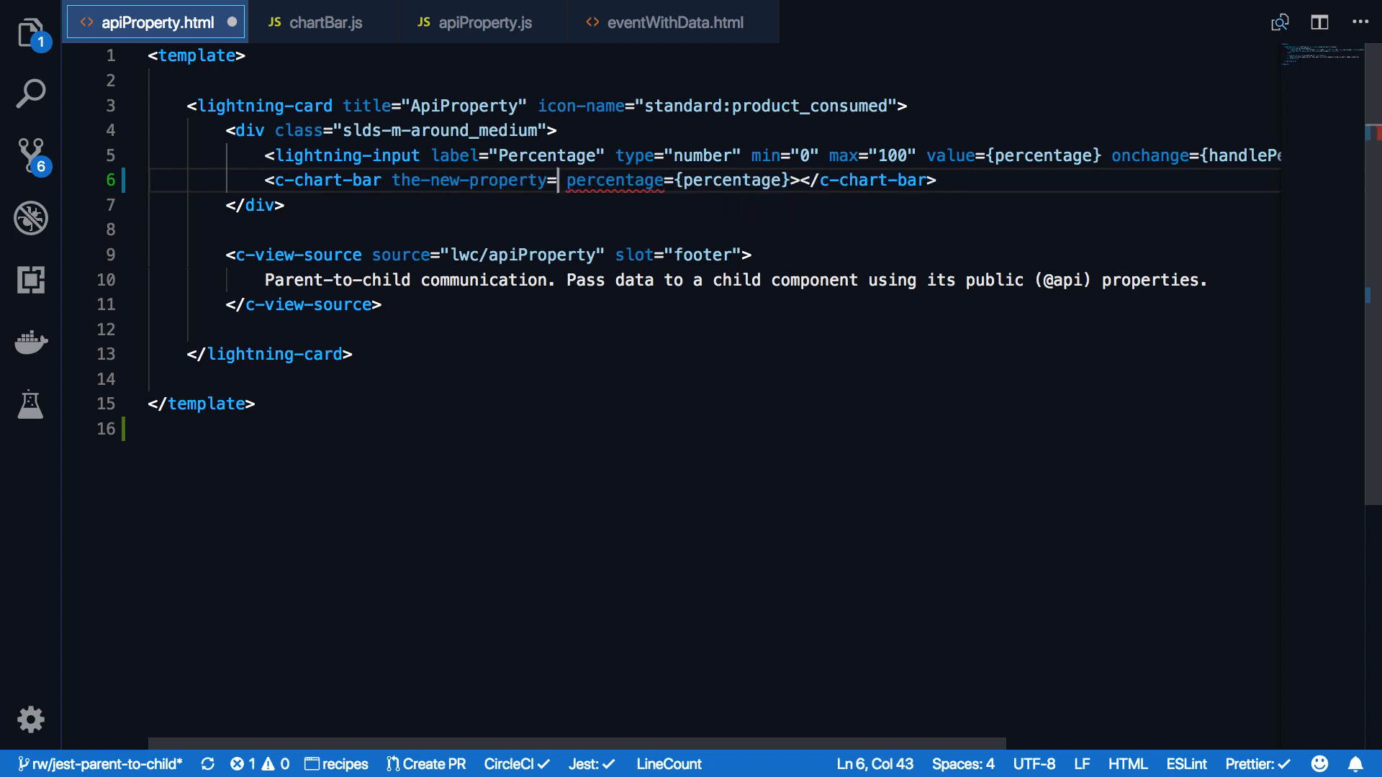
{"action": "type", "text": "\"df\""}
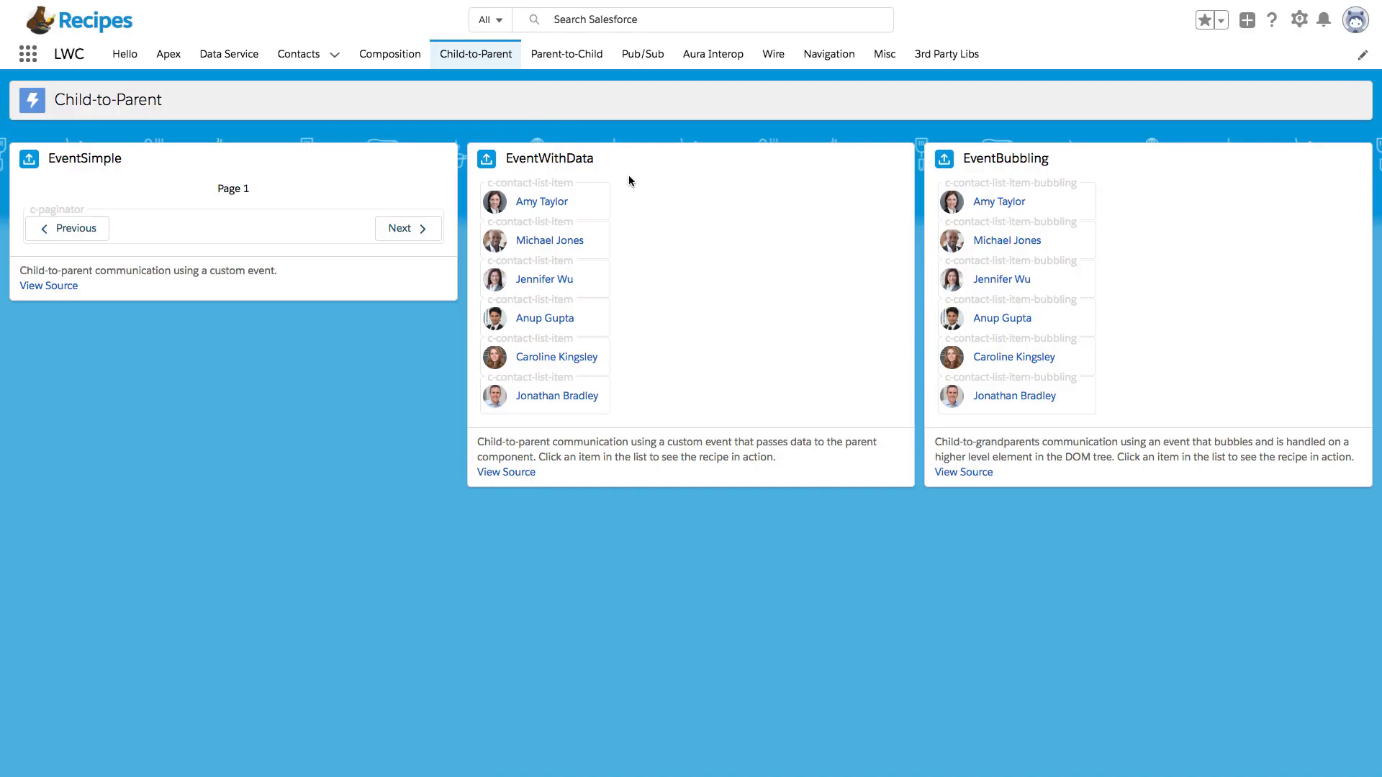
{"action": "mouse_move", "coordinate": [542, 202]}
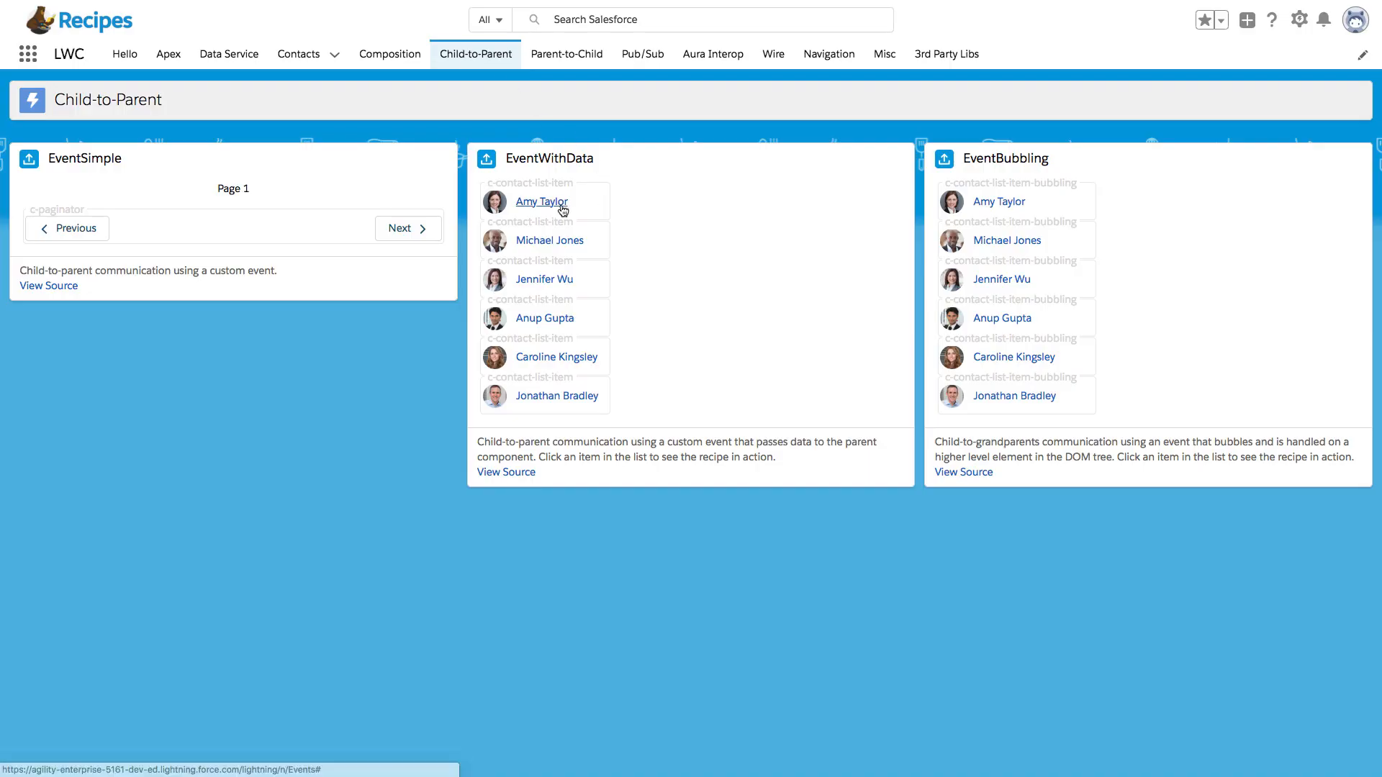
{"action": "left_click", "coordinate": [542, 201]}
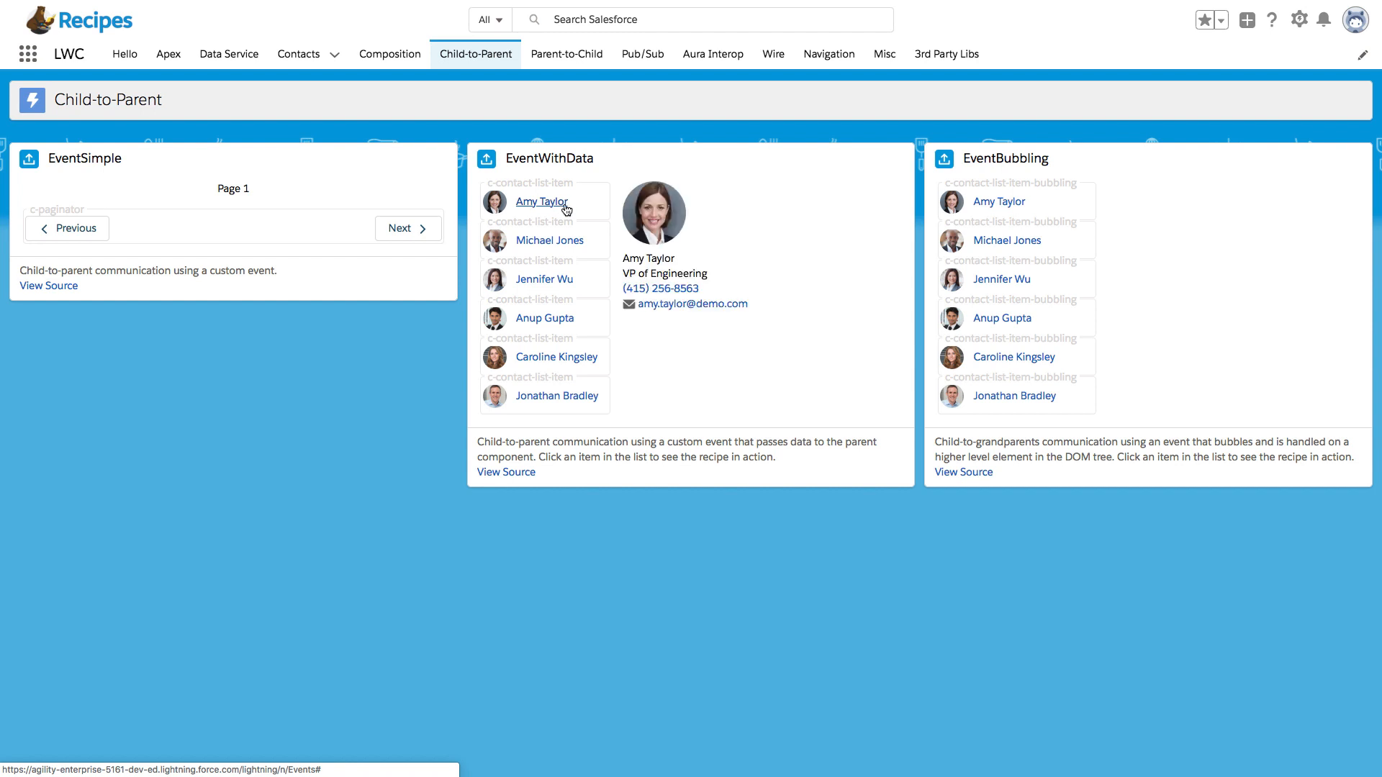
{"action": "mouse_move", "coordinate": [561, 429]}
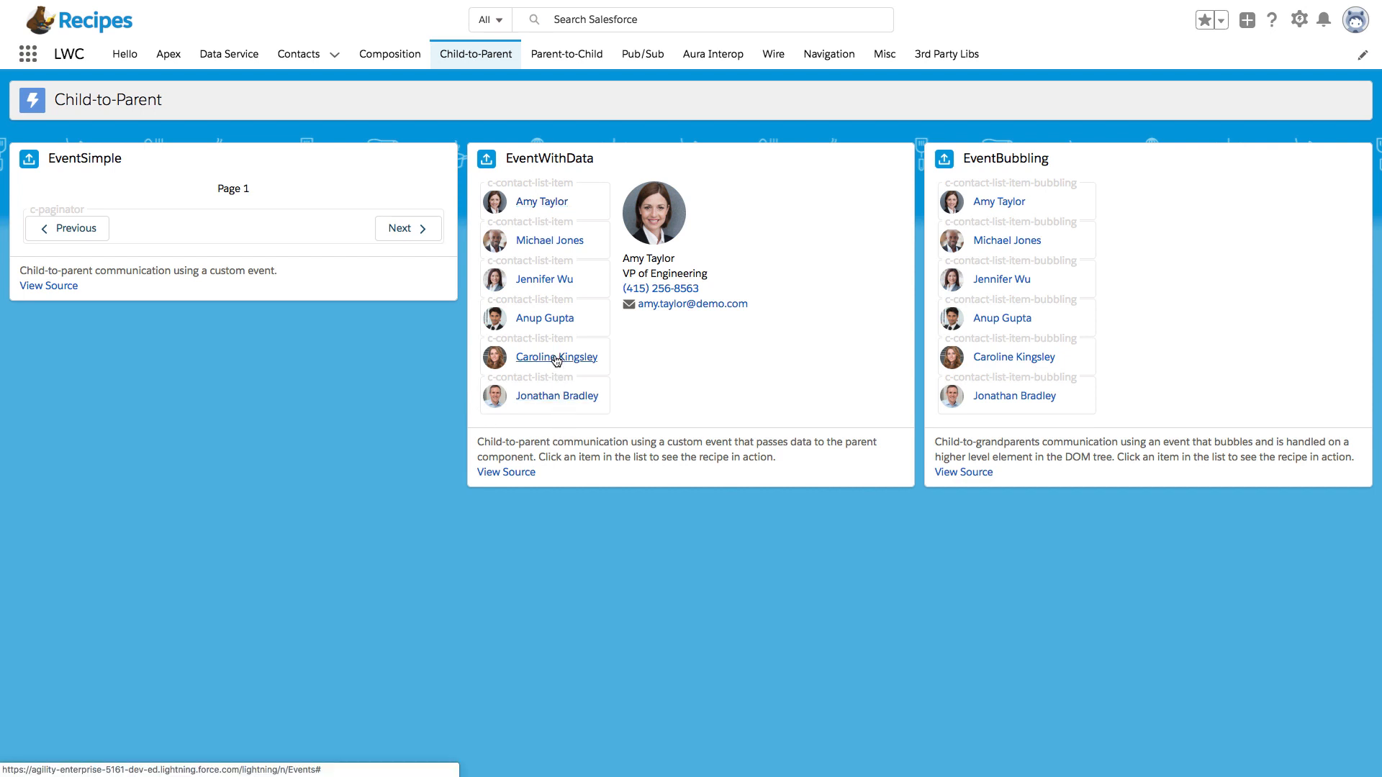
{"action": "left_click", "coordinate": [555, 357]}
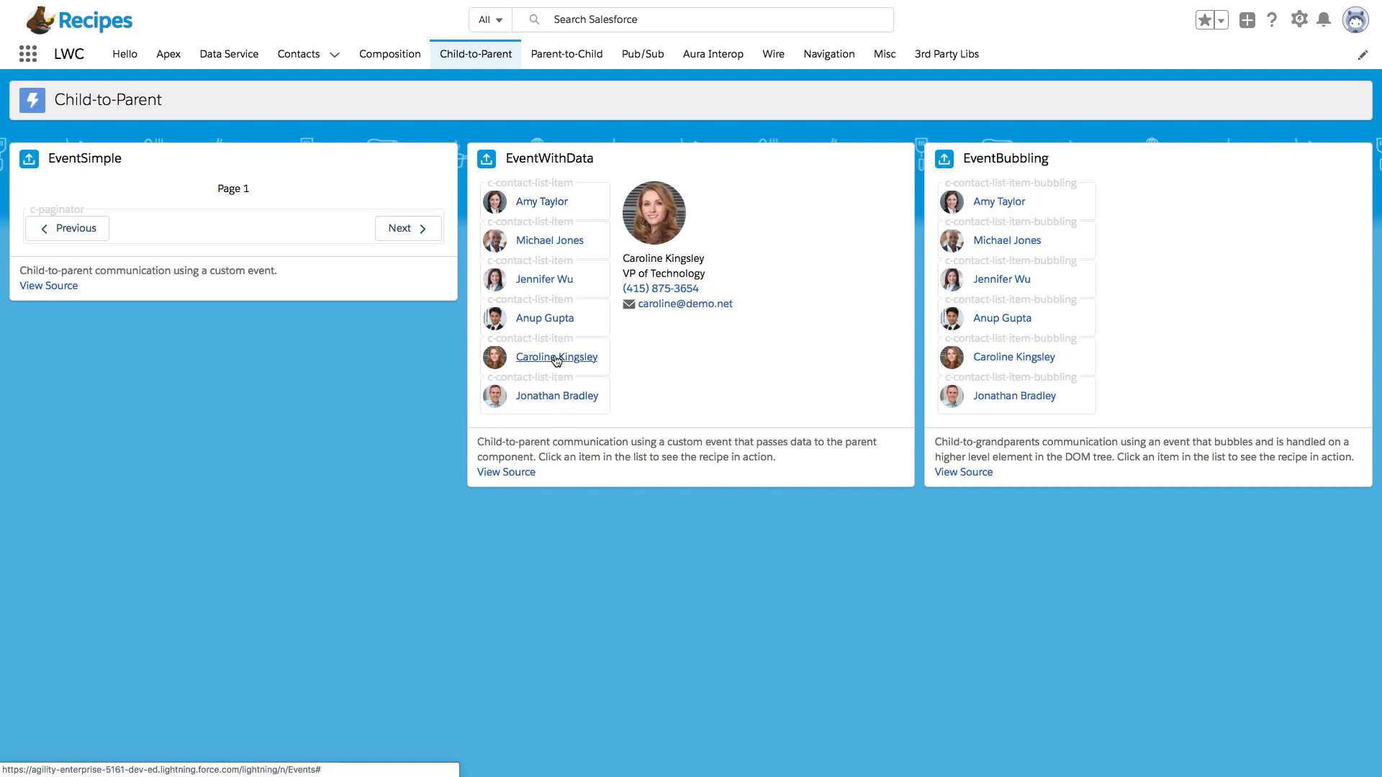
{"action": "mouse_move", "coordinate": [627, 358]}
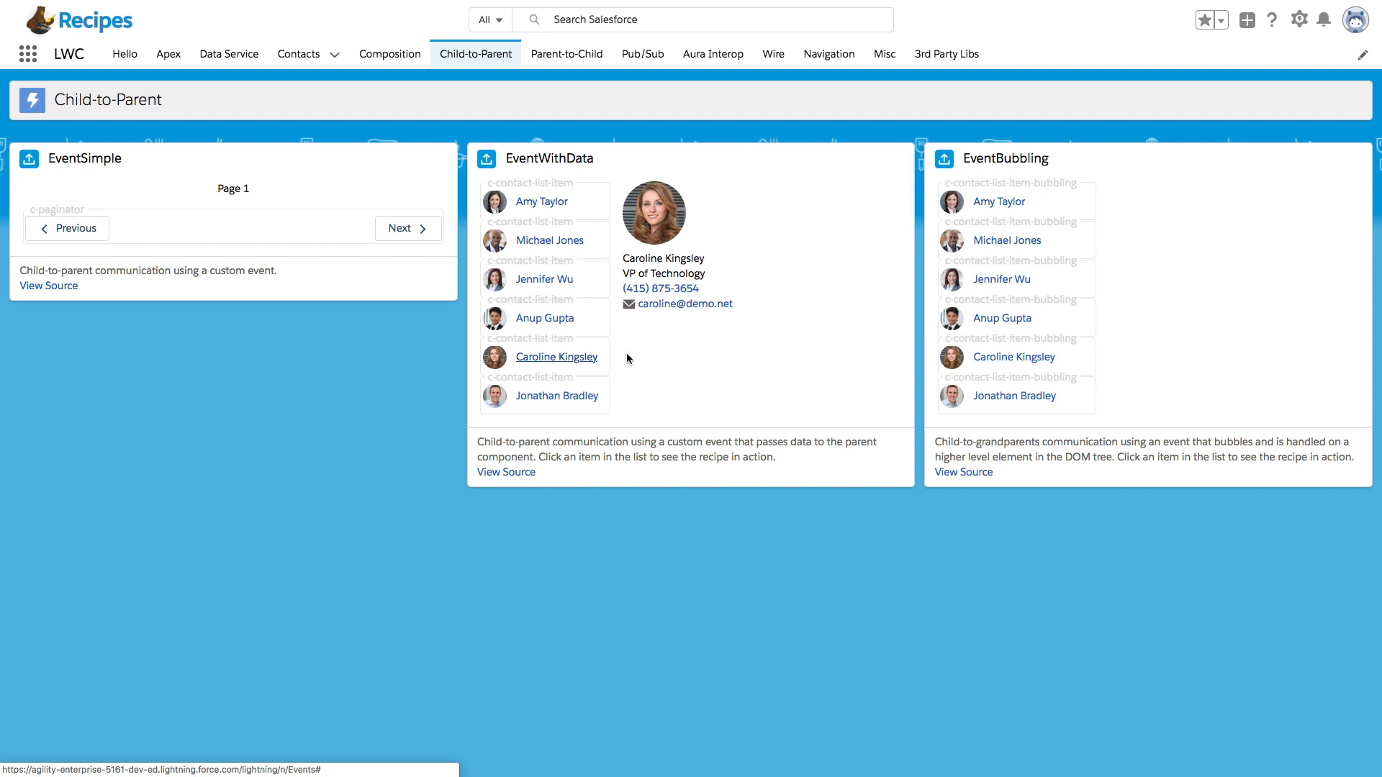
{"action": "mouse_move", "coordinate": [723, 329]}
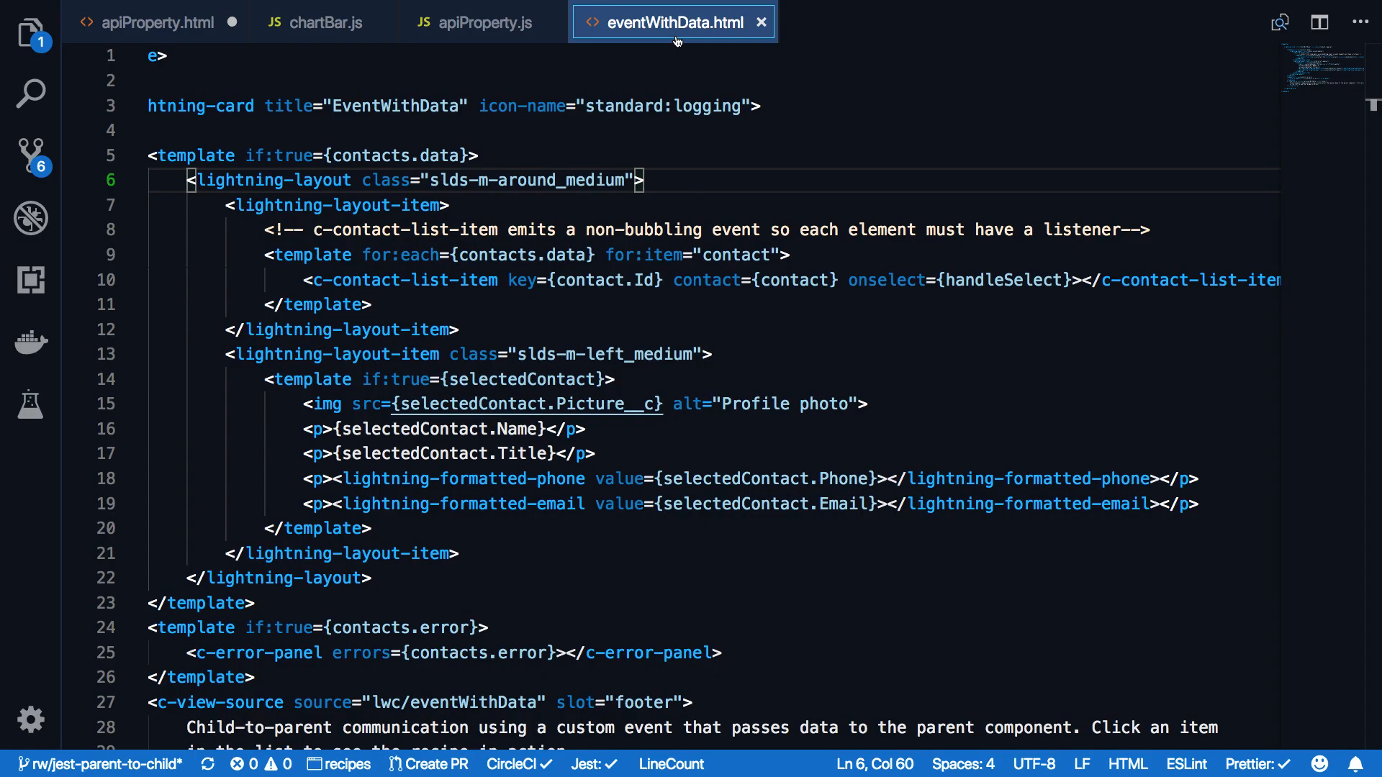
{"action": "mouse_move", "coordinate": [308, 280]}
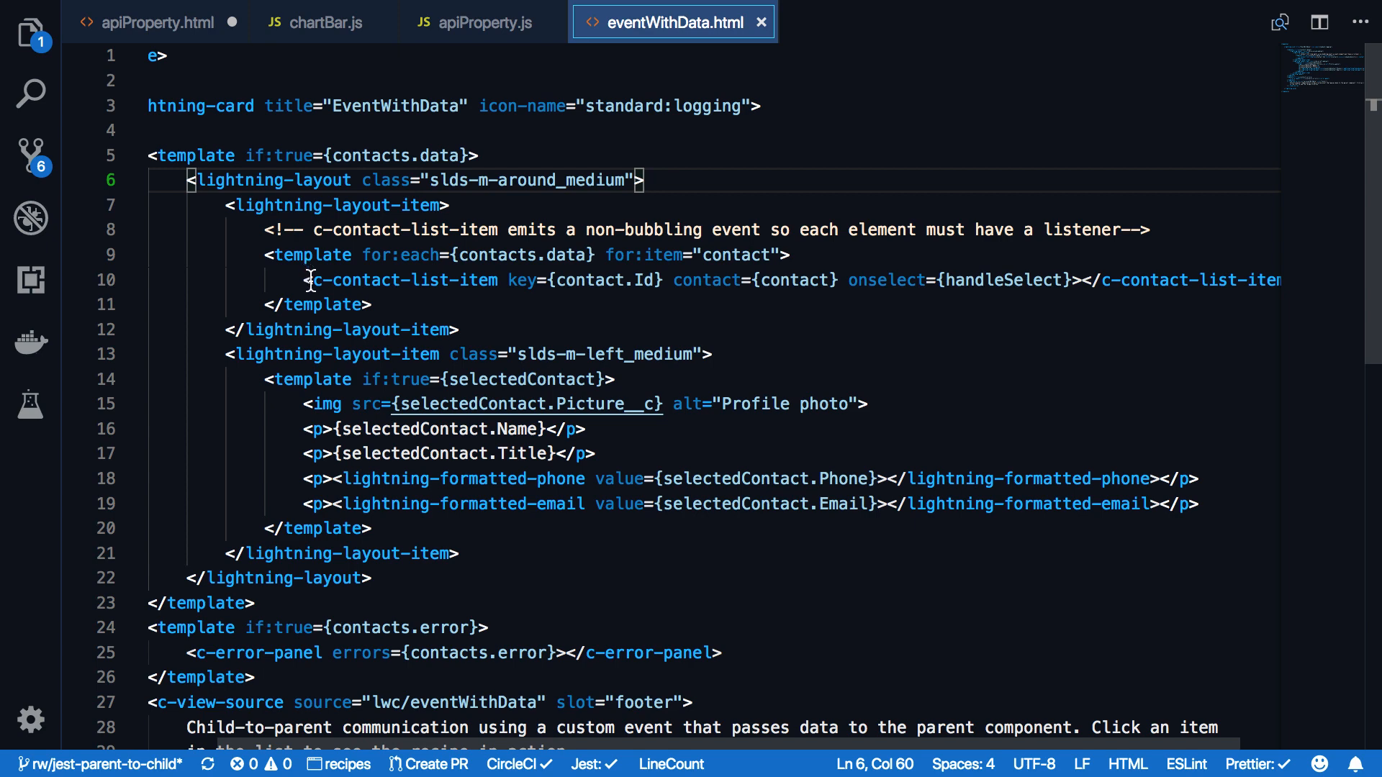
{"action": "mouse_move", "coordinate": [401, 280]}
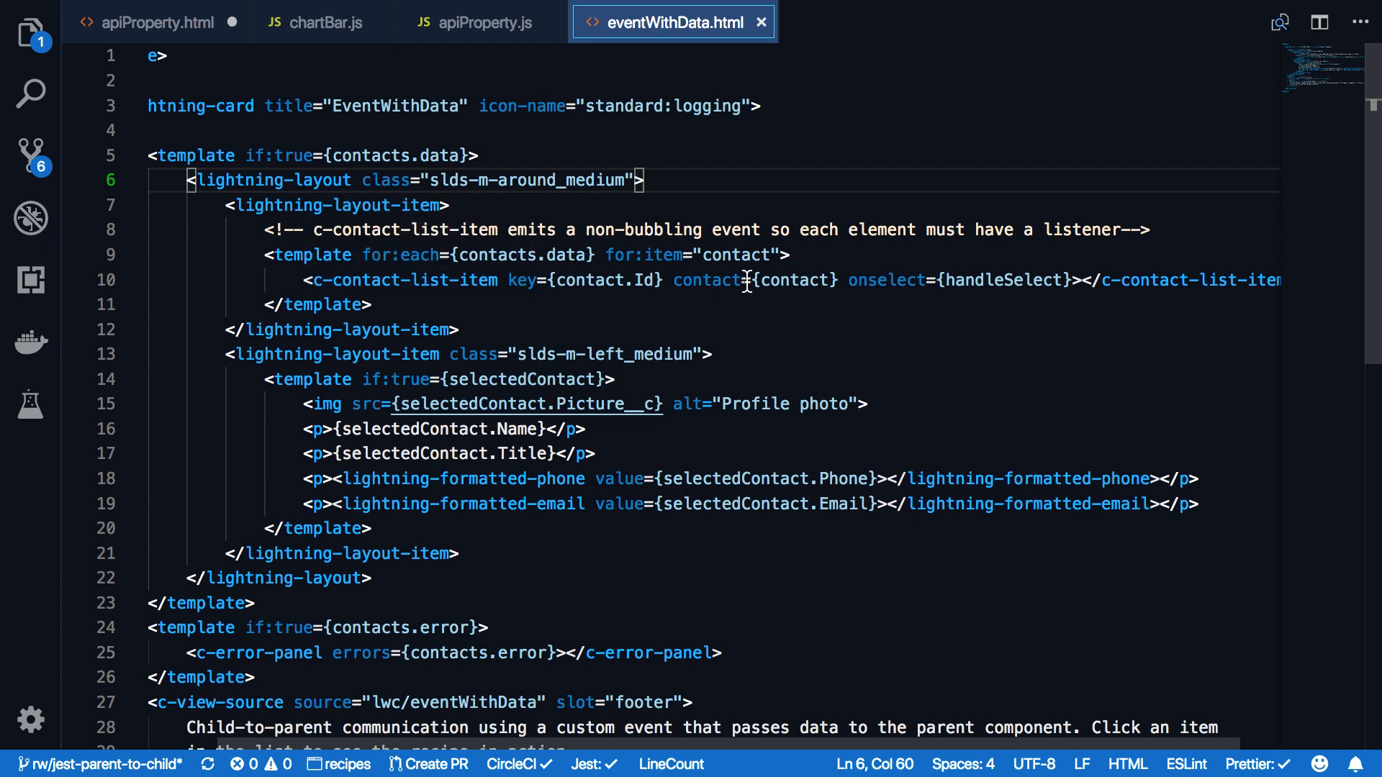
{"action": "mouse_move", "coordinate": [773, 294]}
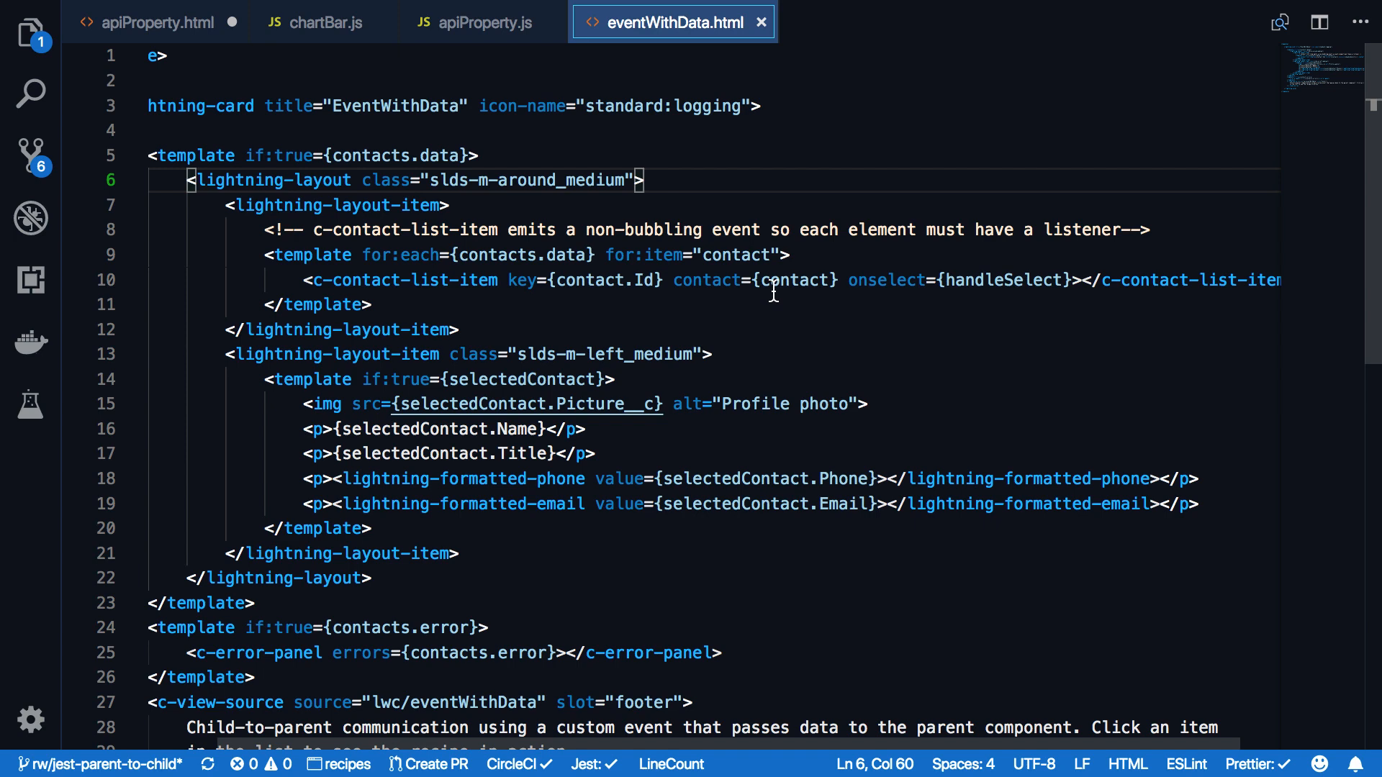
{"action": "mouse_move", "coordinate": [887, 292]}
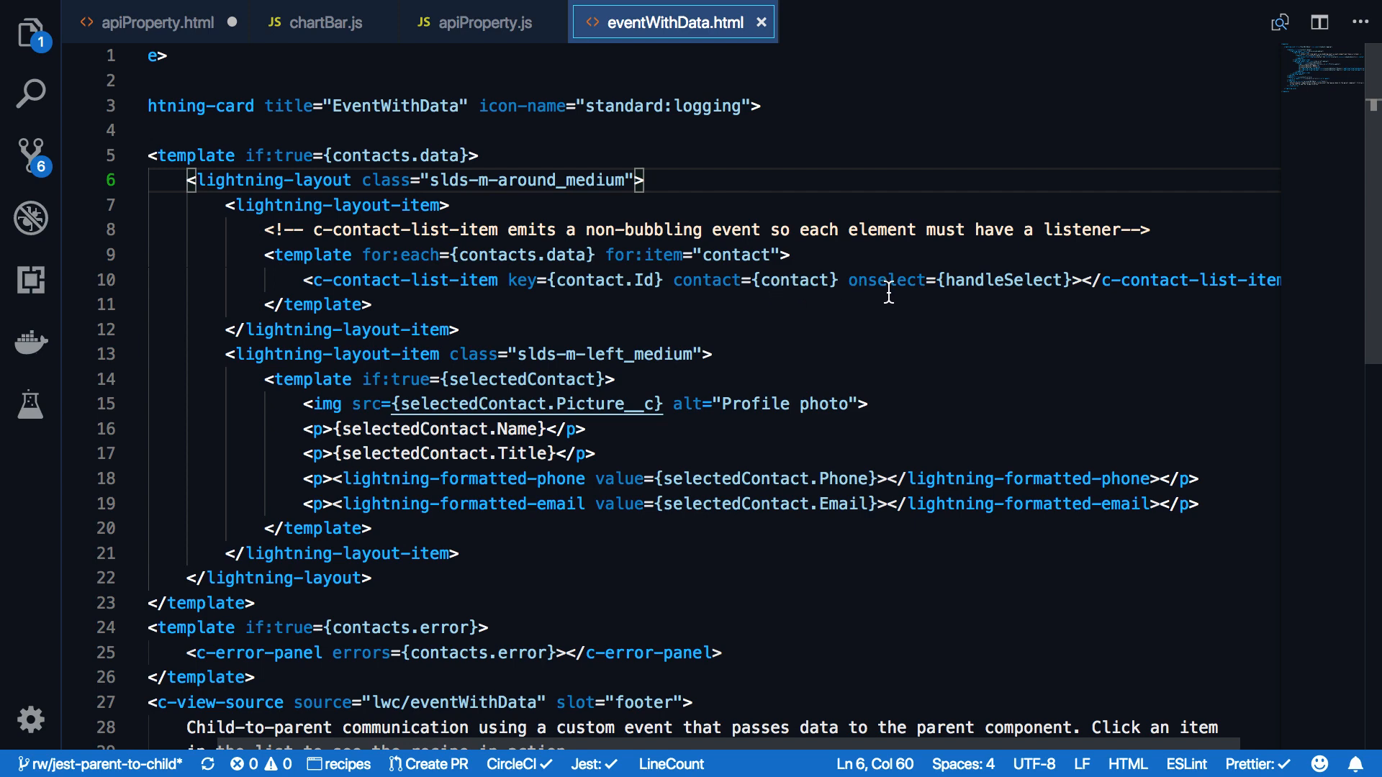
{"action": "mouse_move", "coordinate": [945, 295]}
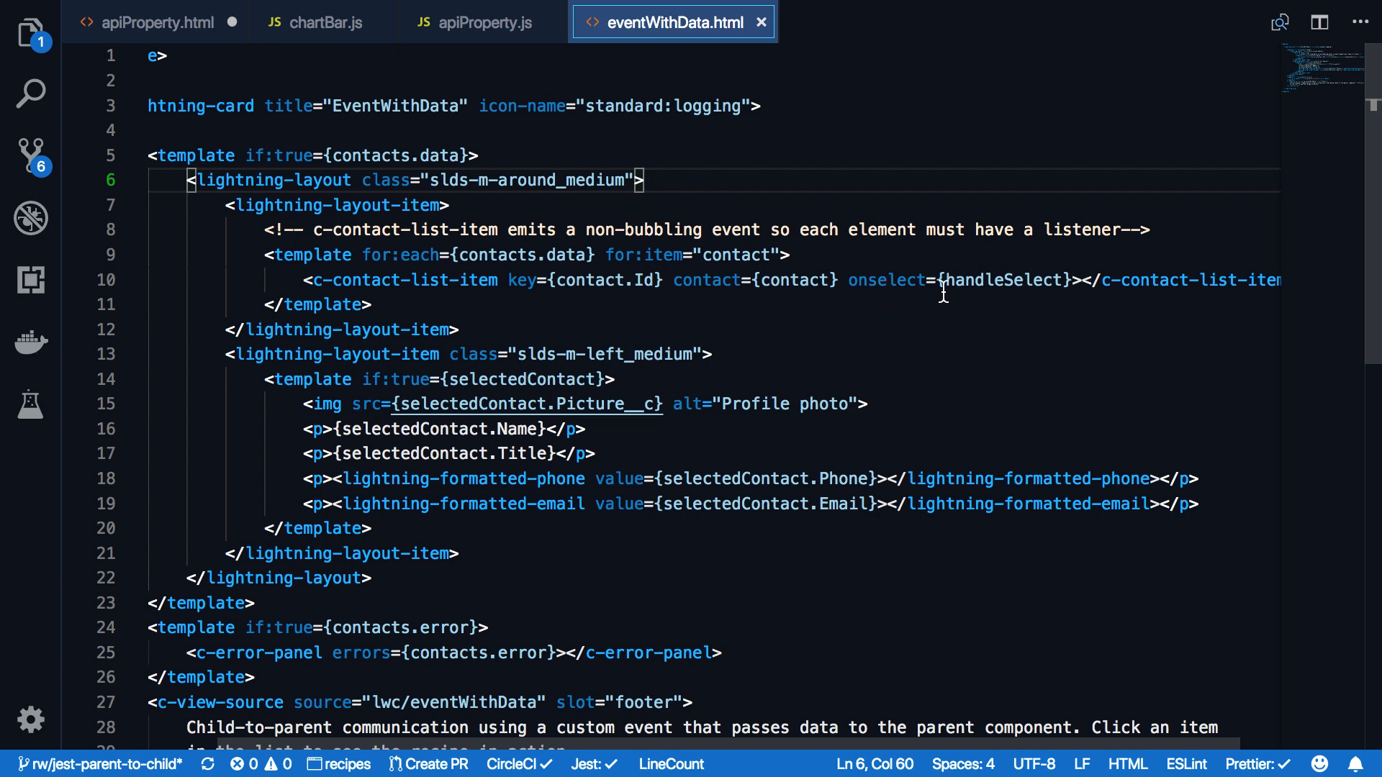
{"action": "mouse_move", "coordinate": [969, 280]}
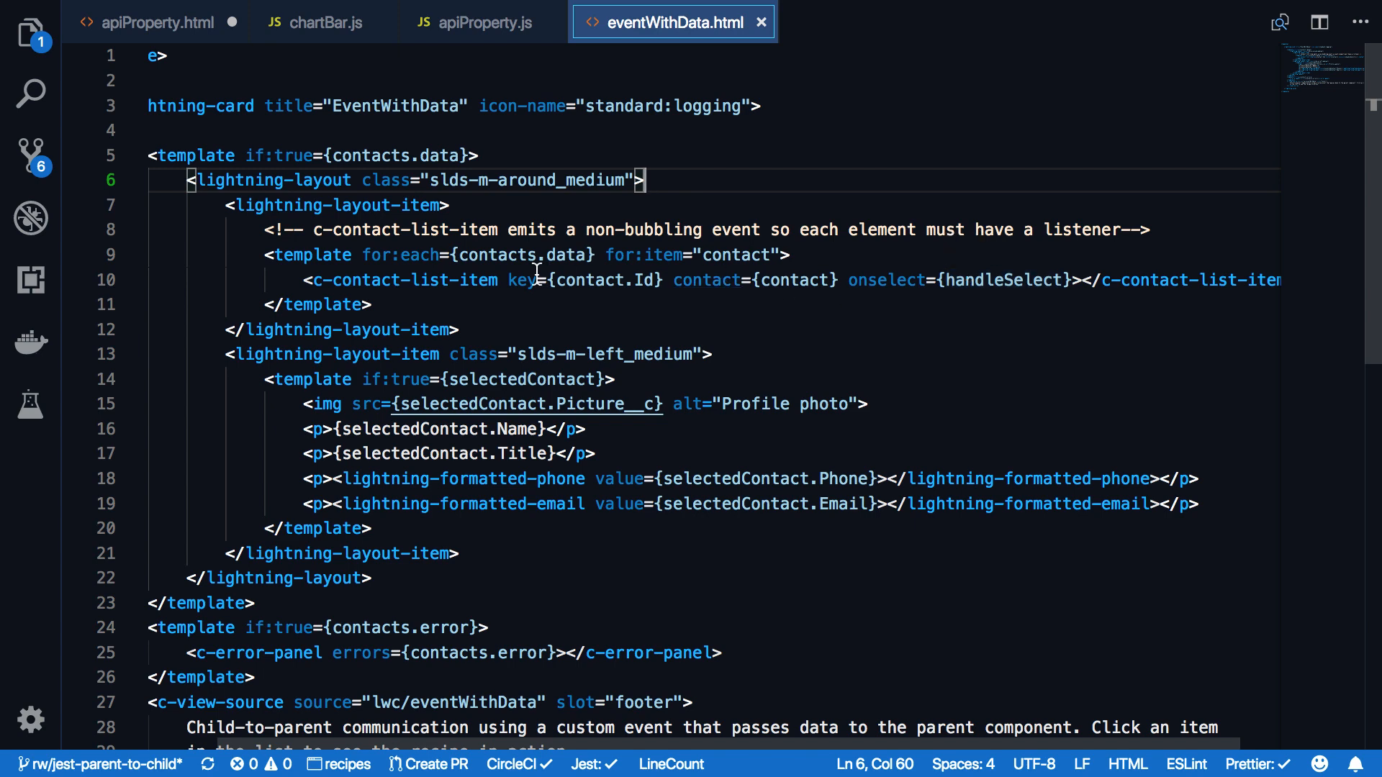
Step: Switch to the eventWithData.html editor tab
{"action": "left_click", "coordinate": [876, 22]}
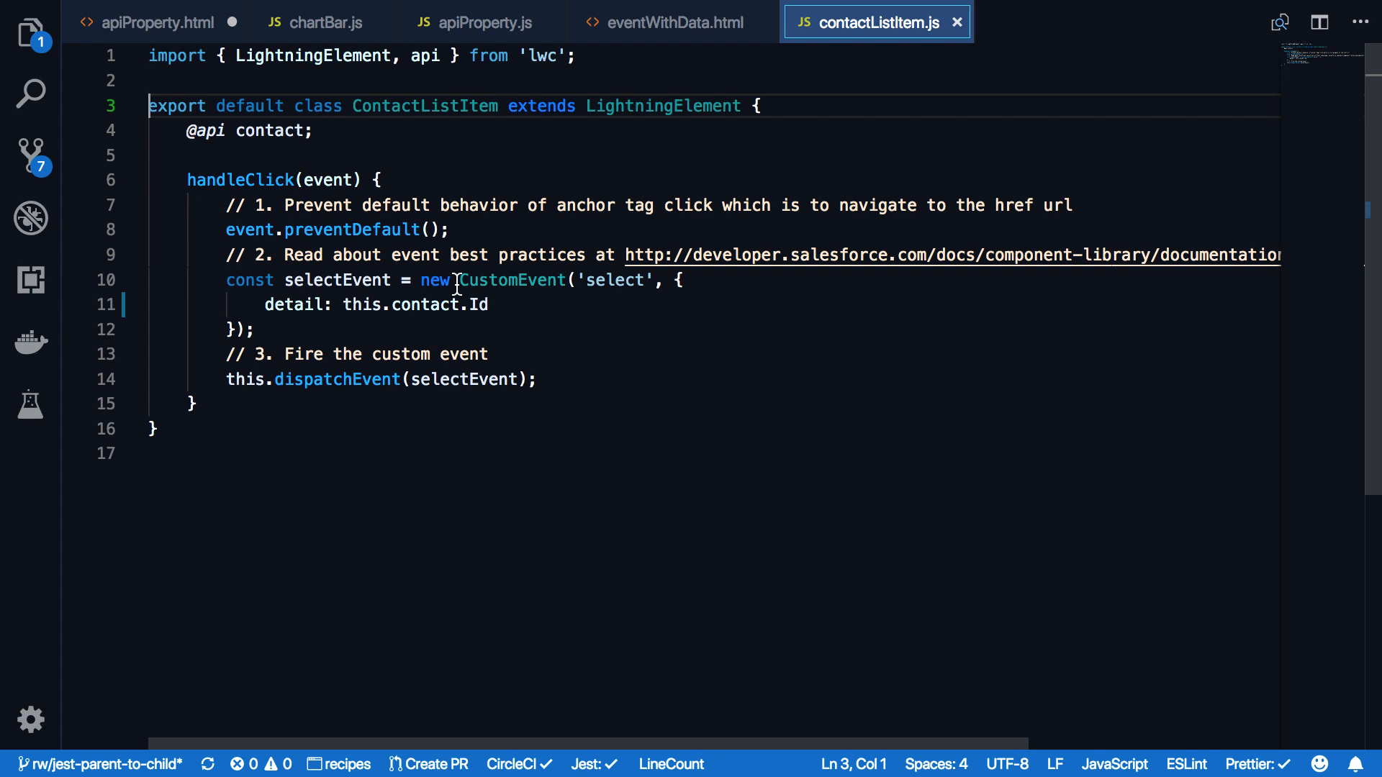
Step: Go back from contactListItem.js to the eventWithData.html tab
{"action": "left_click", "coordinate": [672, 22]}
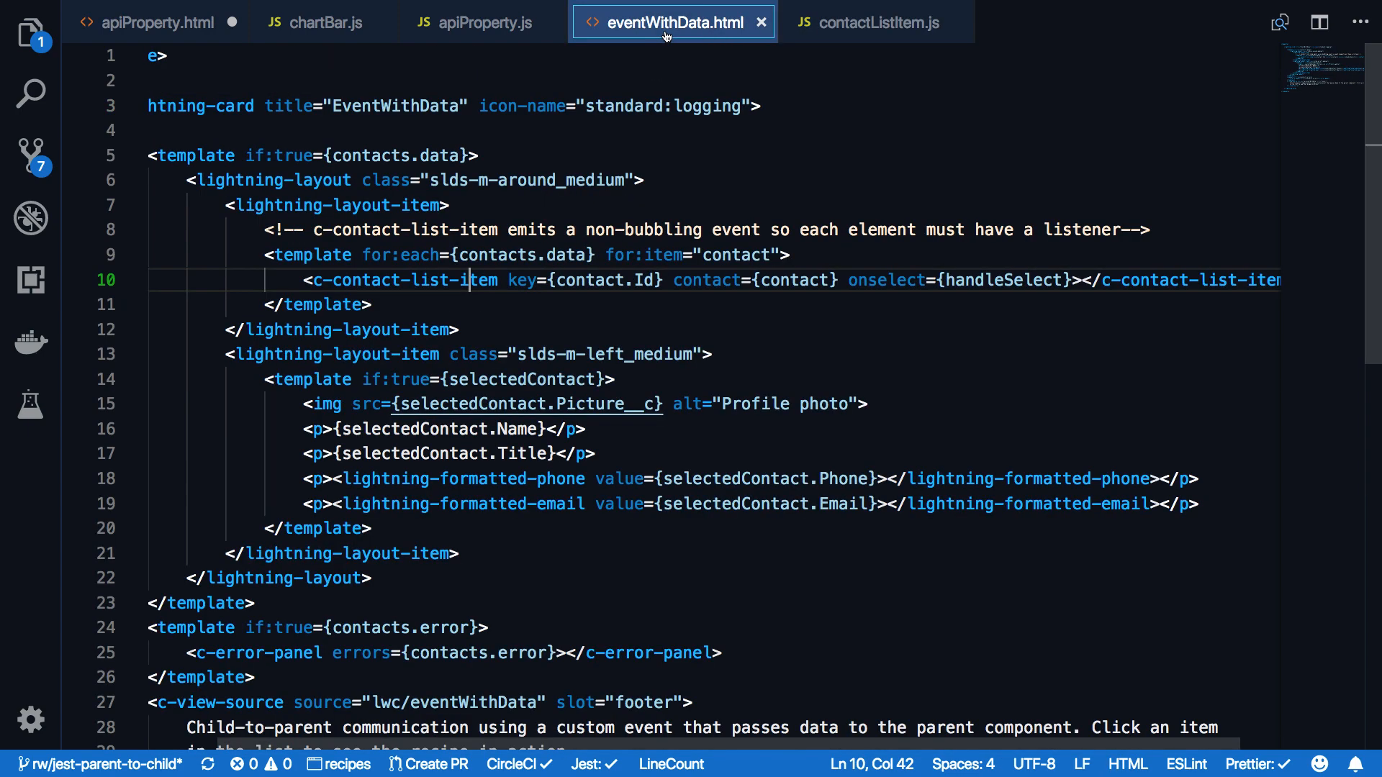
{"action": "mouse_move", "coordinate": [730, 121]}
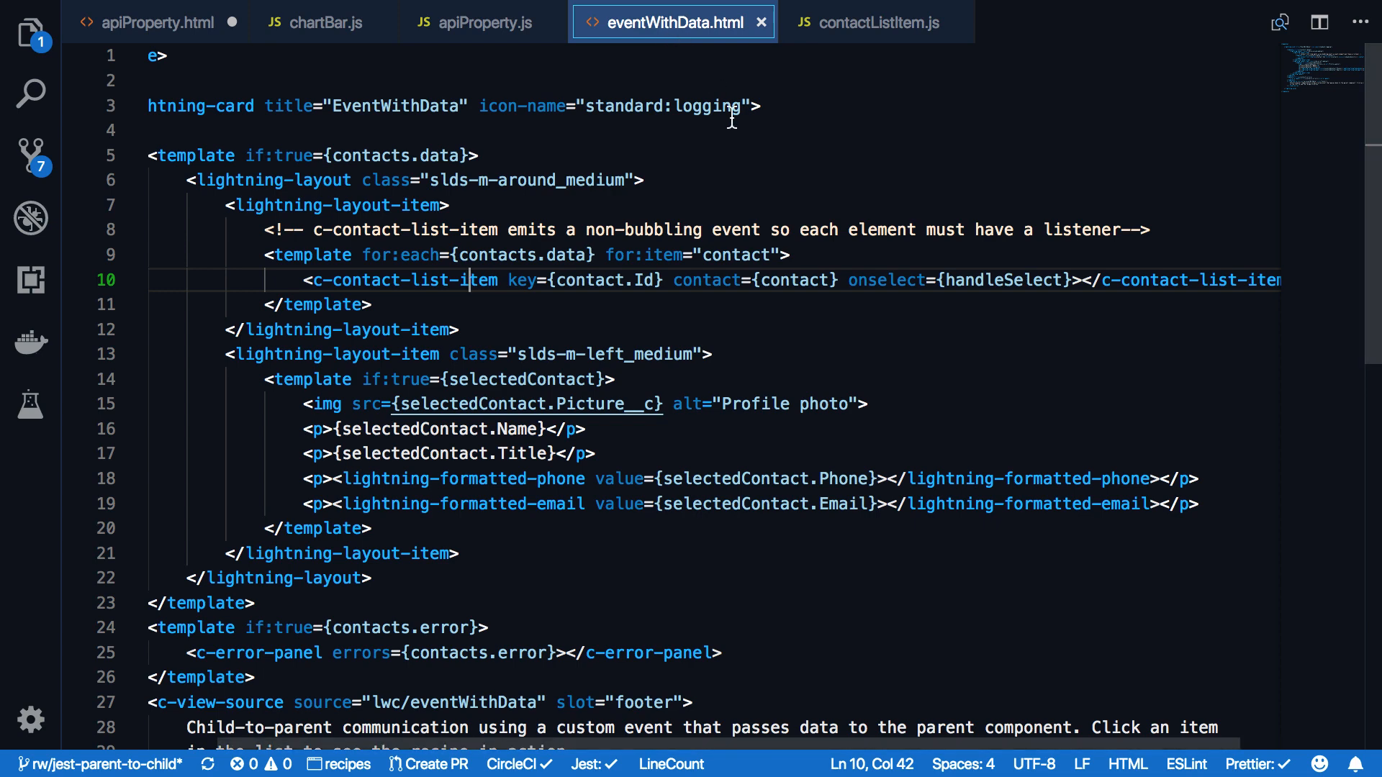
{"action": "mouse_move", "coordinate": [878, 295]}
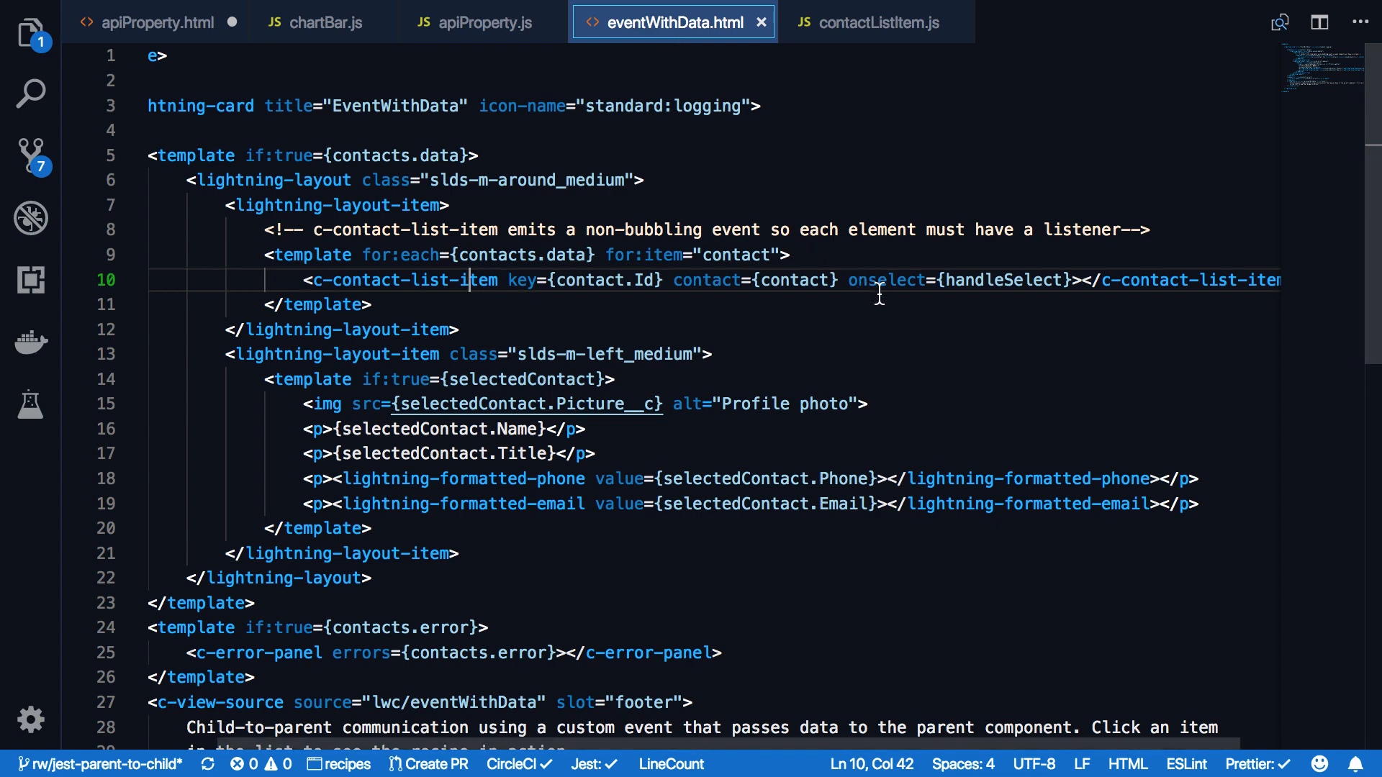
{"action": "mouse_move", "coordinate": [908, 295]}
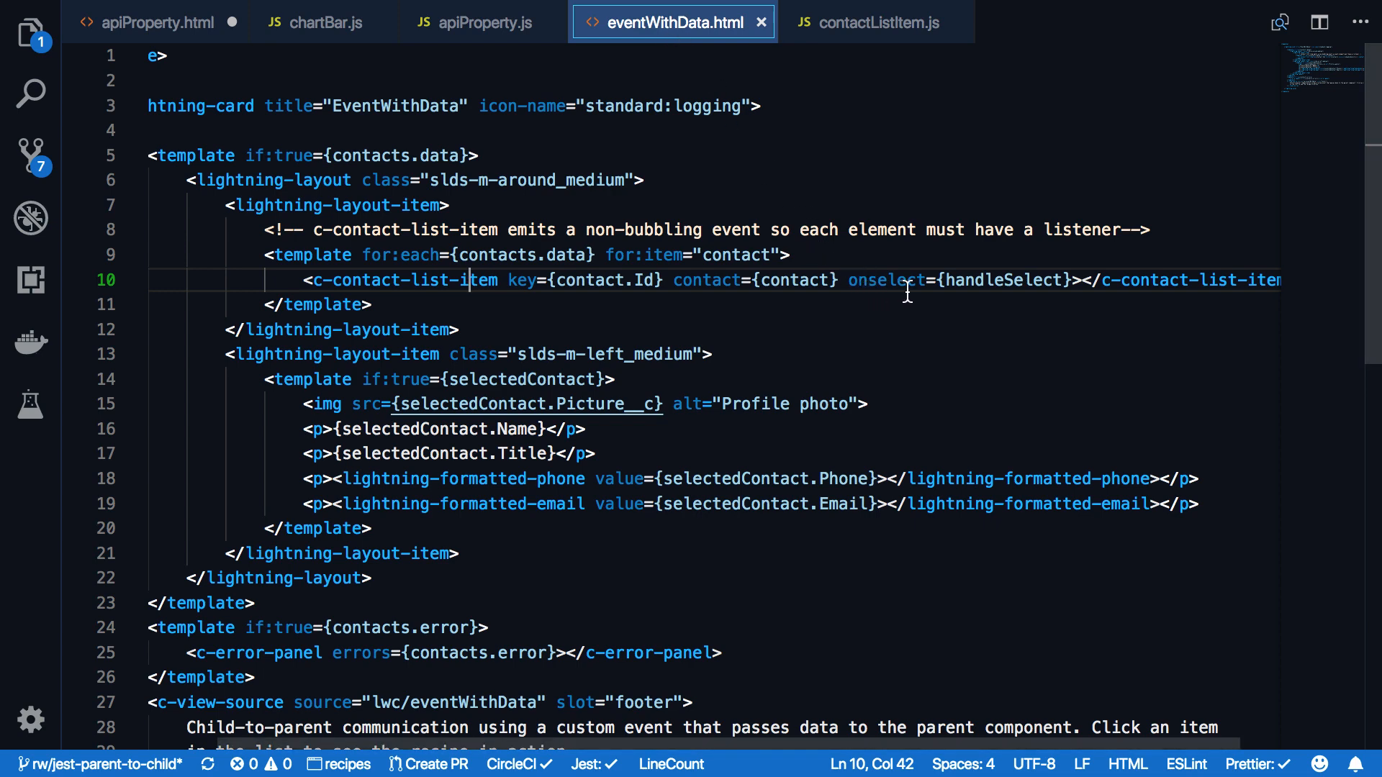
{"action": "mouse_move", "coordinate": [876, 298]}
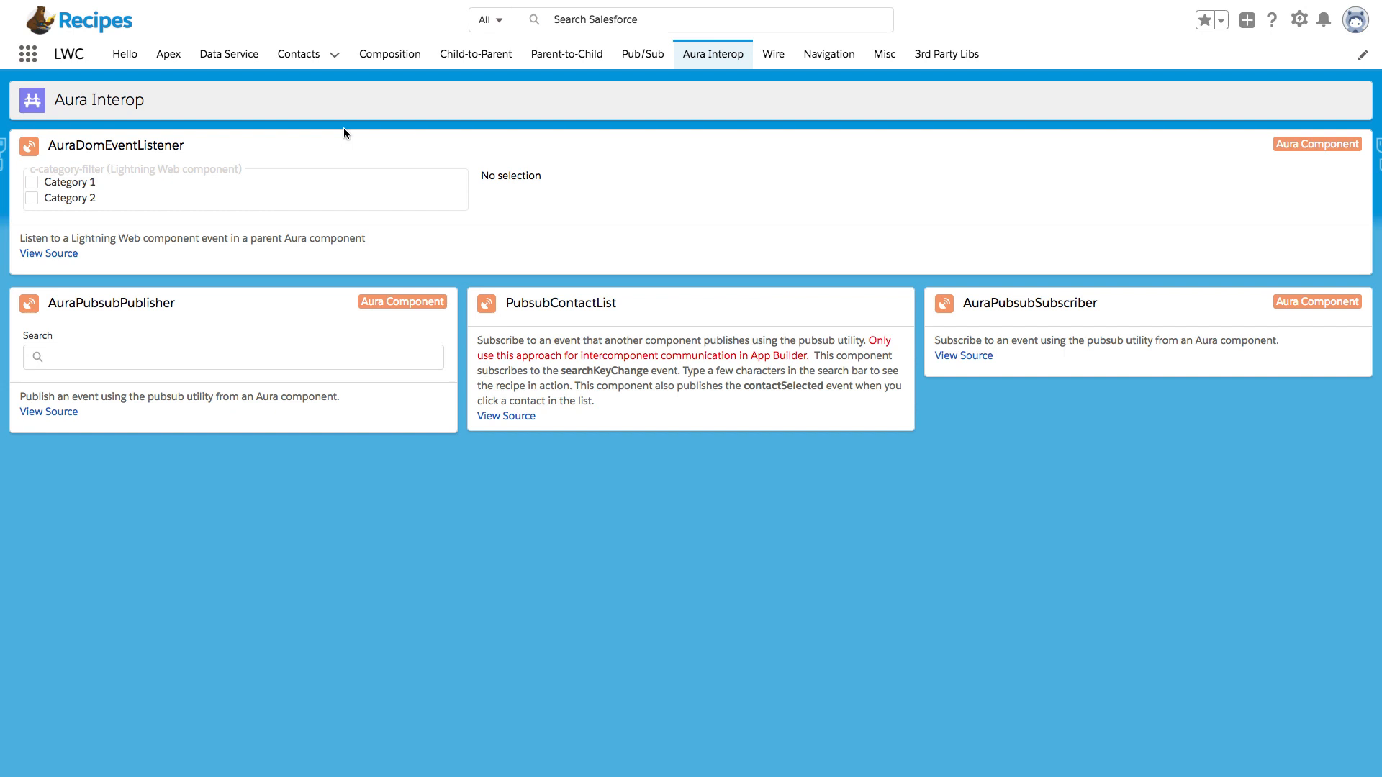
{"action": "mouse_move", "coordinate": [214, 149]}
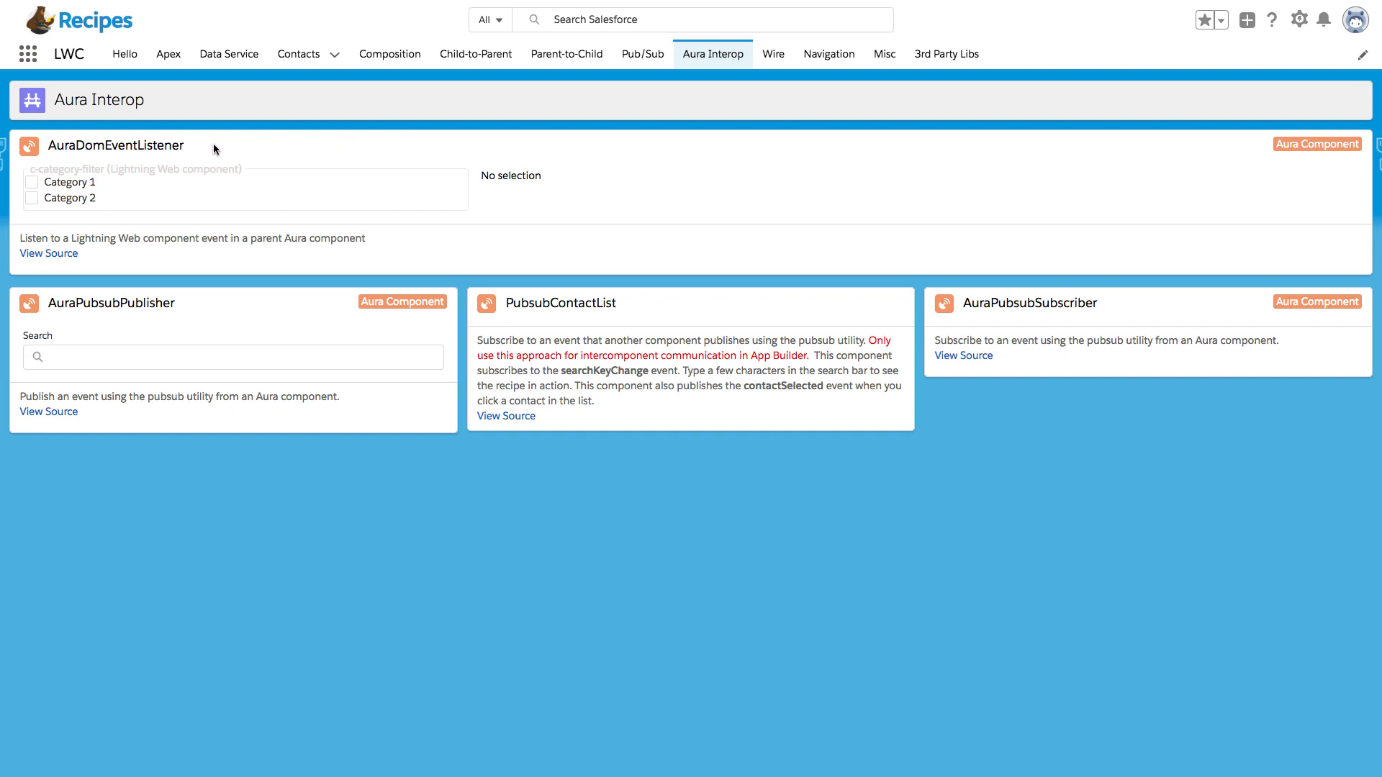
{"action": "mouse_move", "coordinate": [291, 185]}
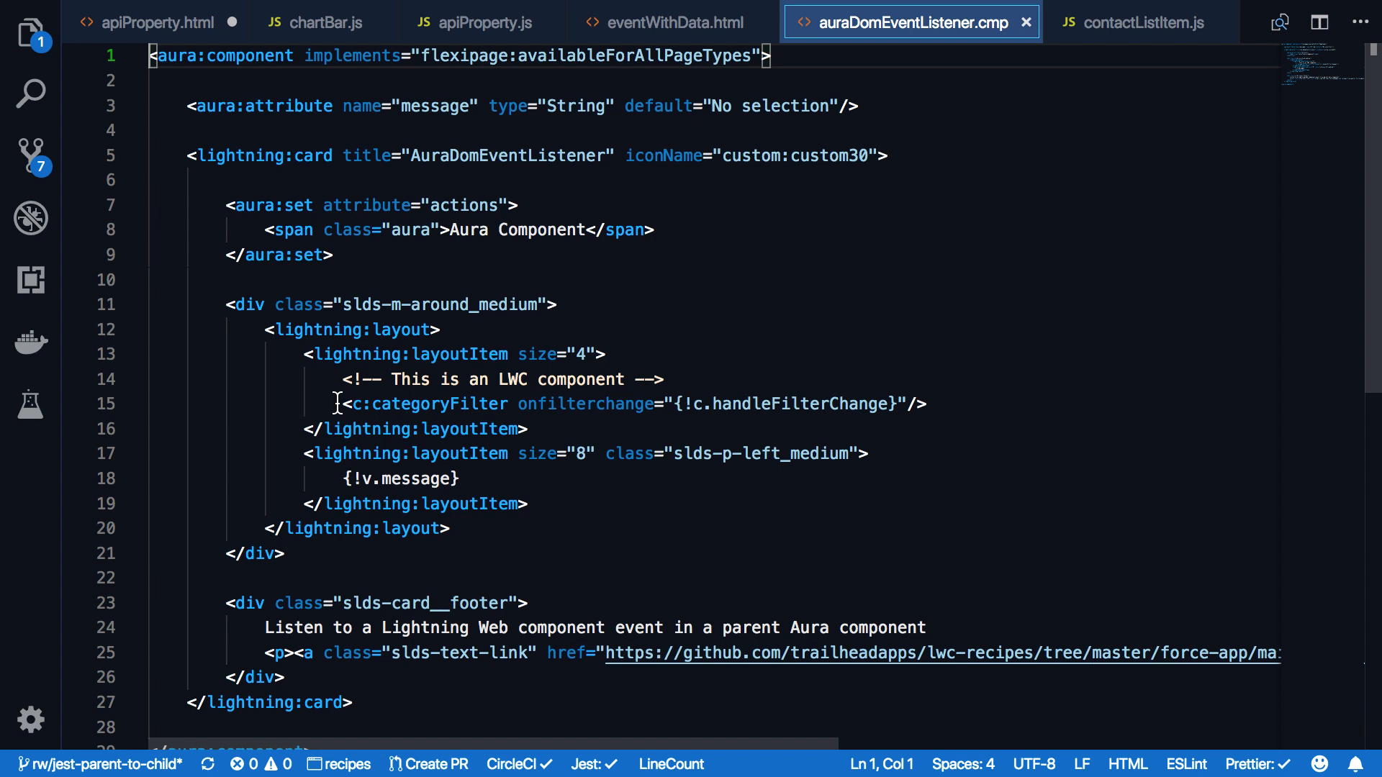
Step: Highlight the c:categoryFilter tag on line 15, then clear the selection
{"action": "double_click", "coordinate": [429, 404]}
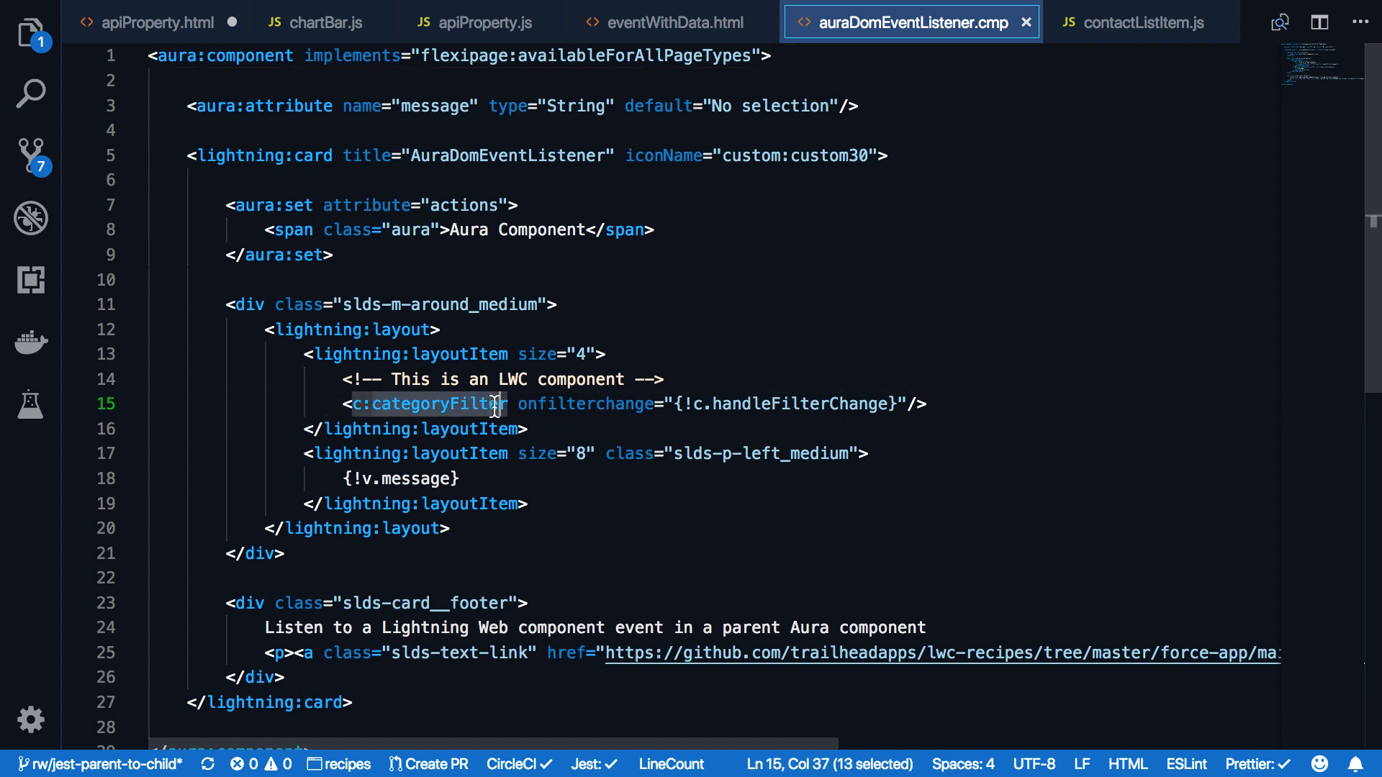
{"action": "left_click", "coordinate": [506, 404]}
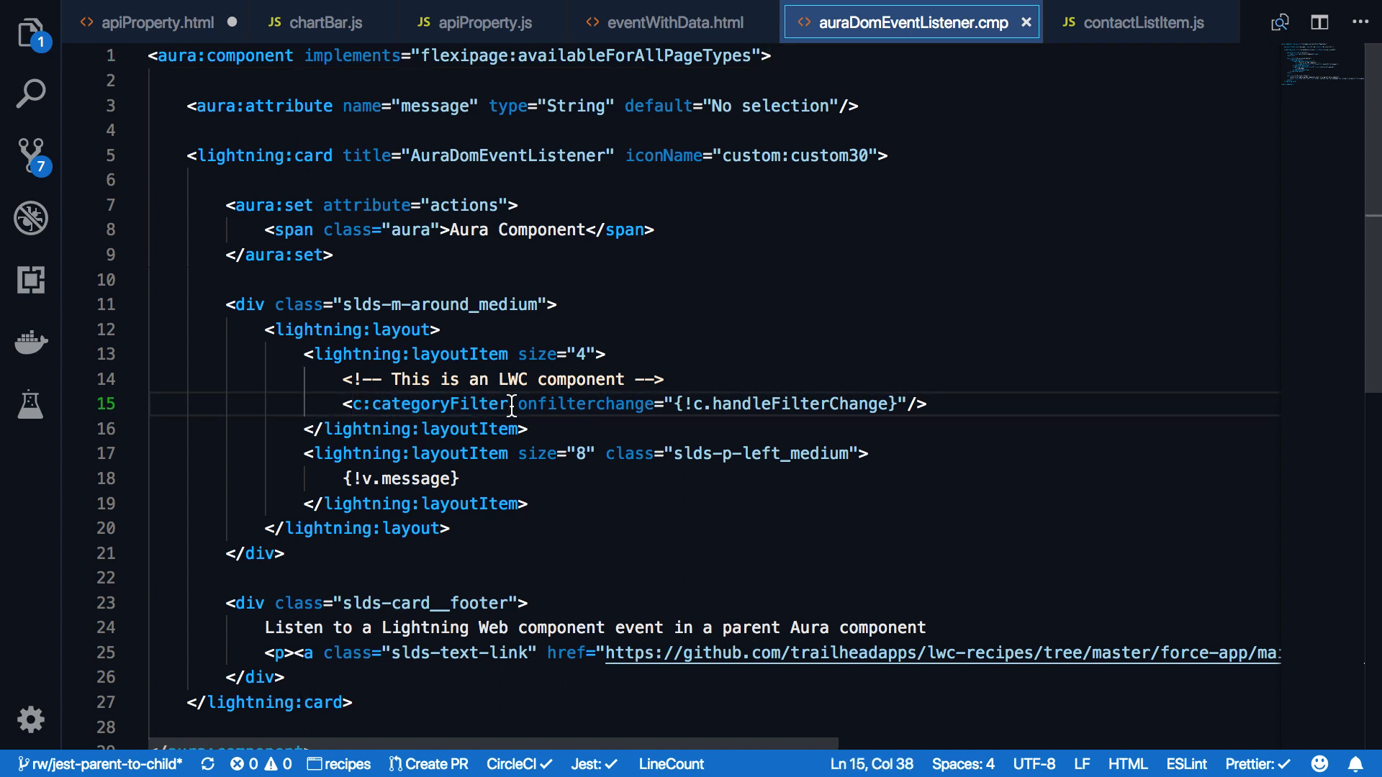